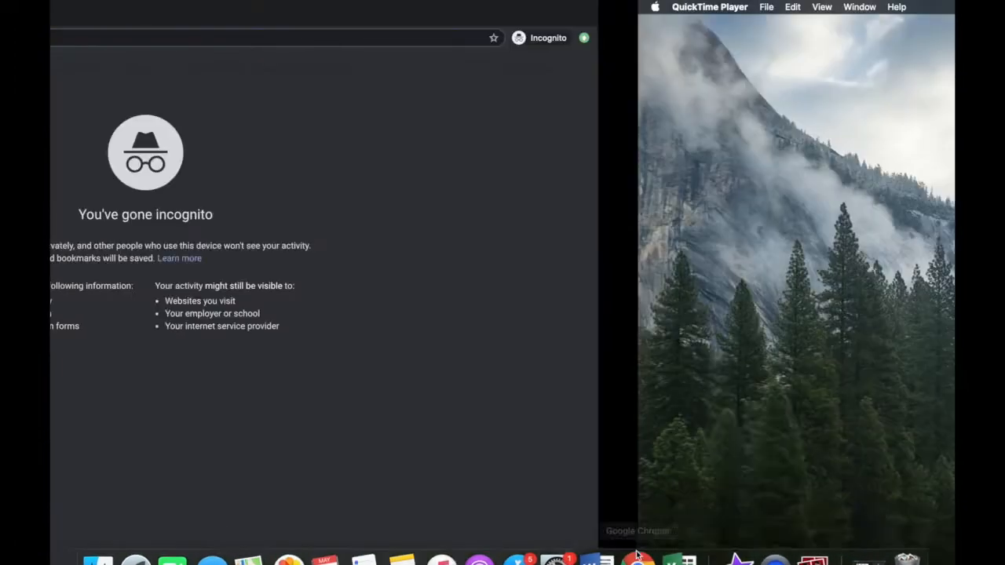
Go to evergreenrecreation.com from the incognito address bar.
left_click(639, 559)
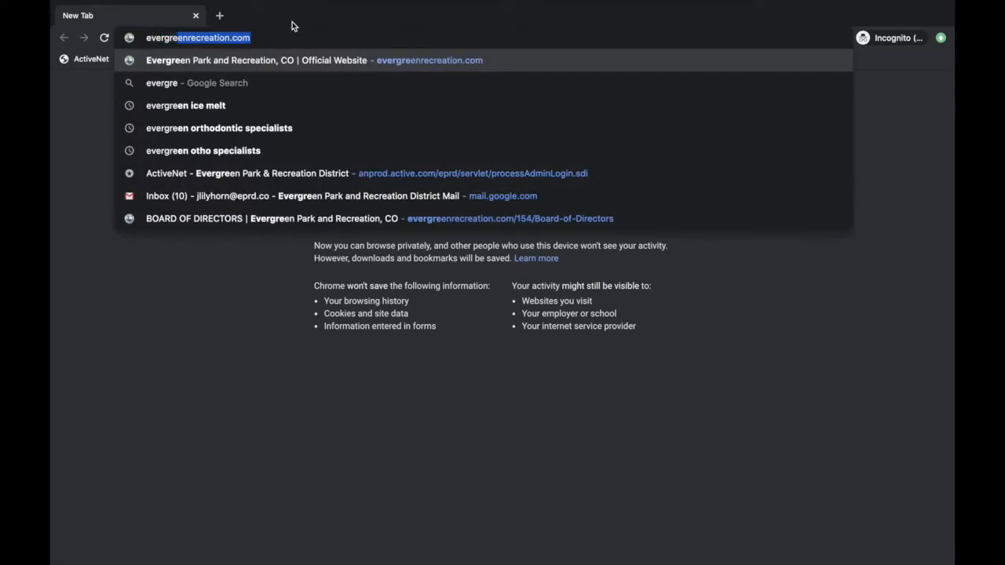
key("Backspace")
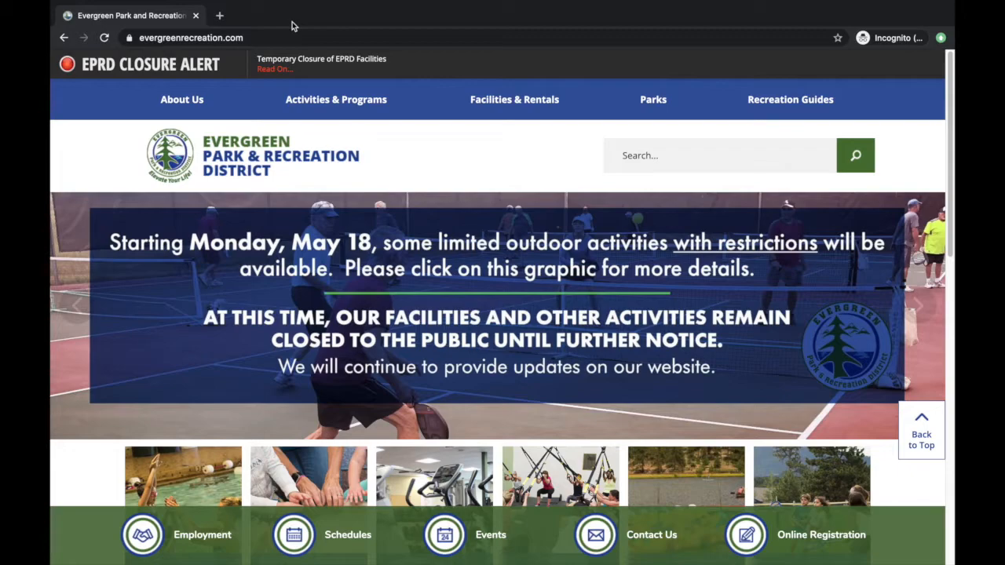
mouse_move(679, 440)
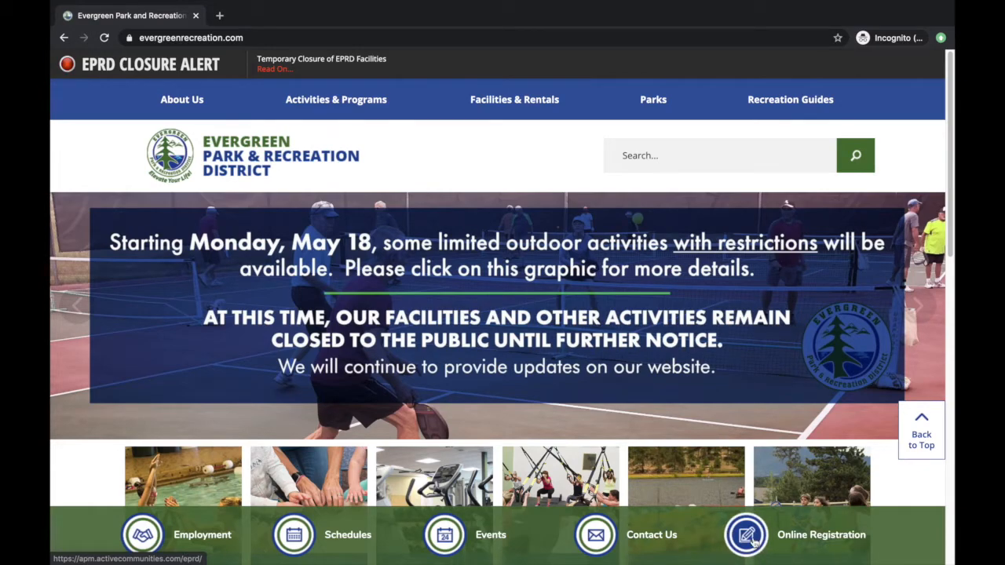
Follow the Online Registration link to the EPRD Online ActiveNet portal.
left_click(747, 537)
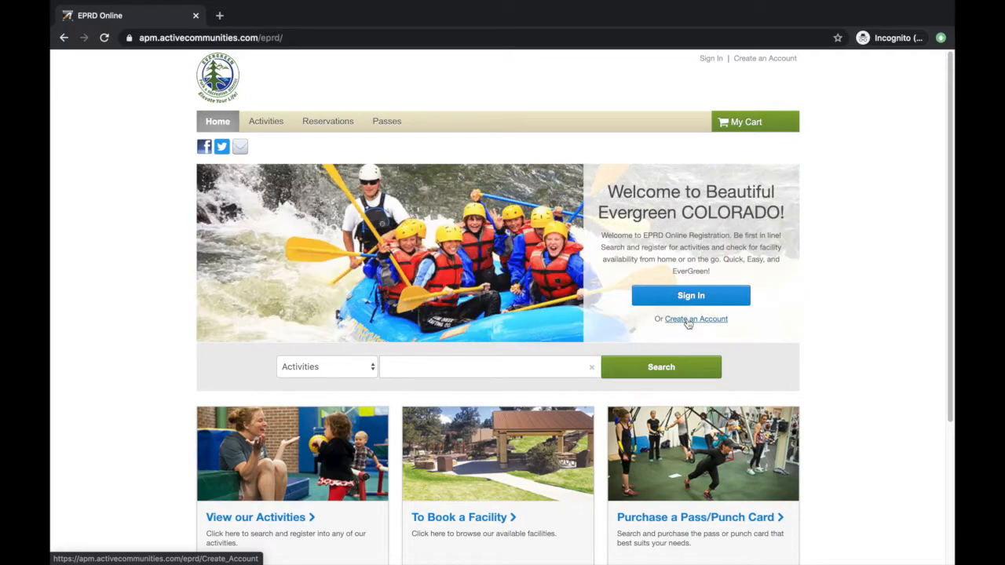
Choose Create an Account to reach the empty name and address form.
left_click(696, 319)
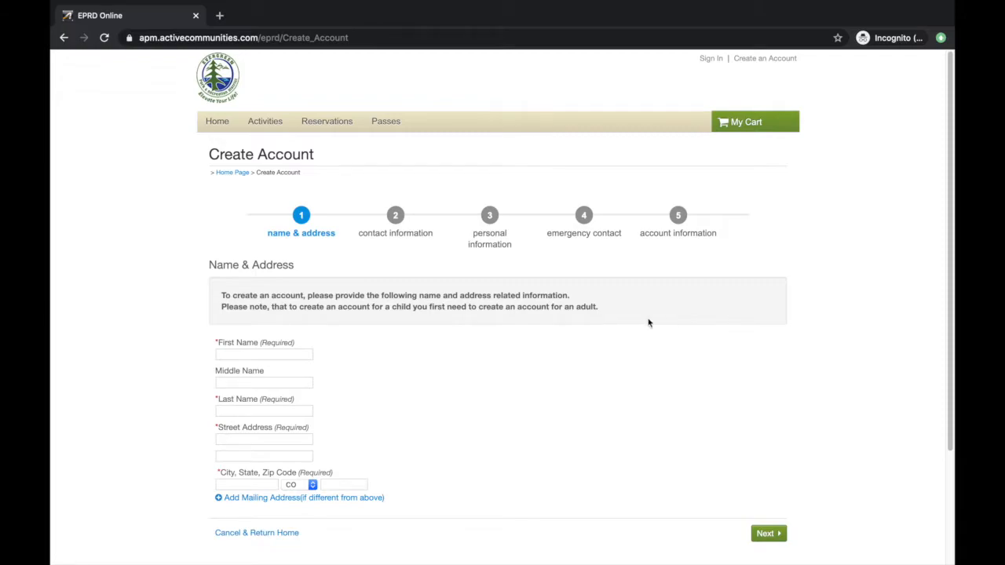
scroll("down", 3)
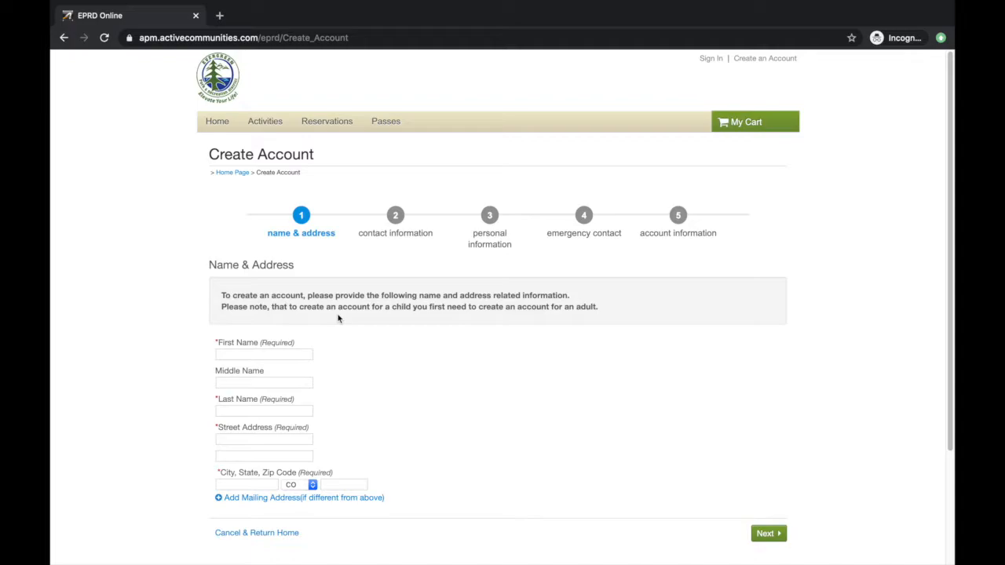
mouse_move(239, 280)
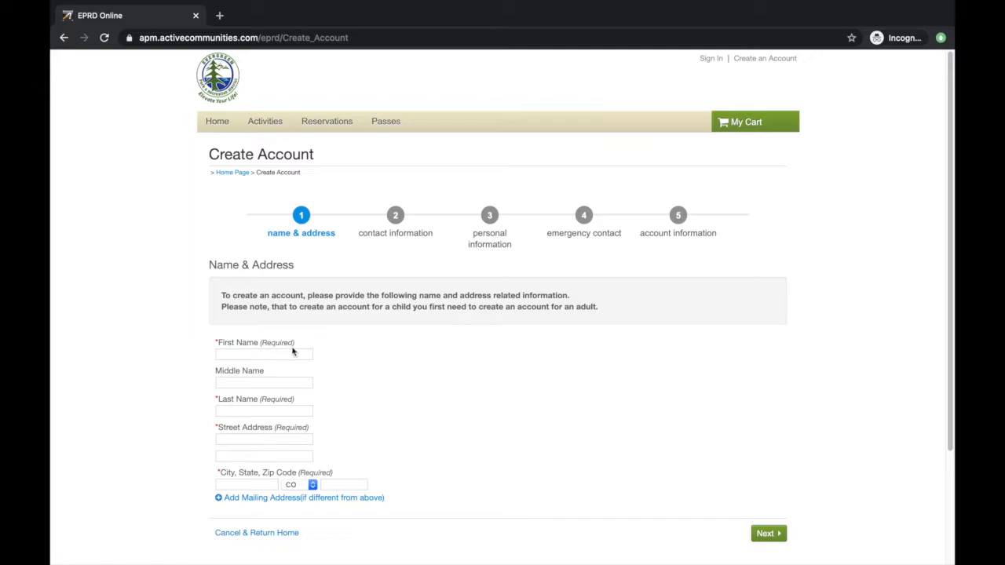
mouse_move(264, 361)
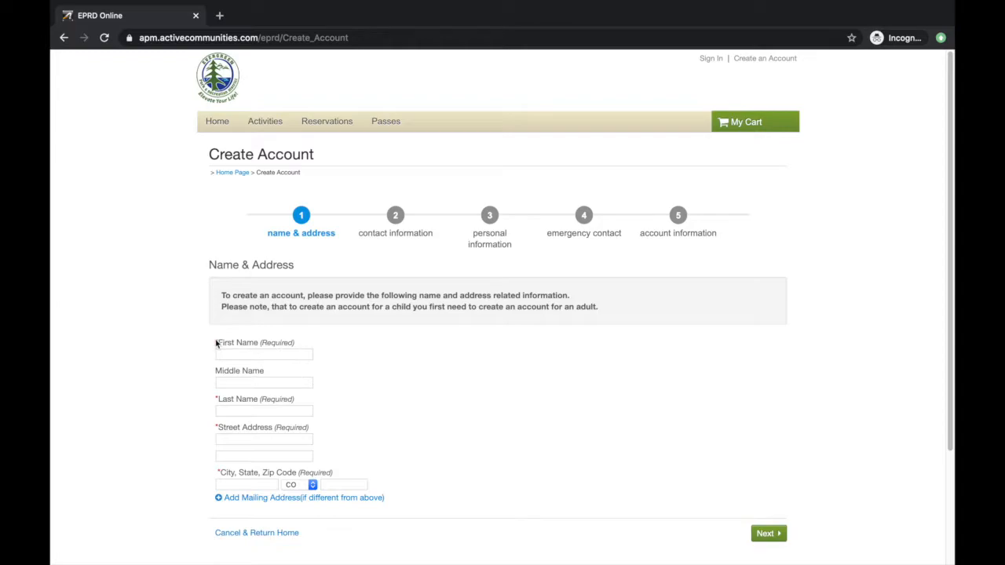
Enter first name Peter and last name Parker.
left_click(264, 355)
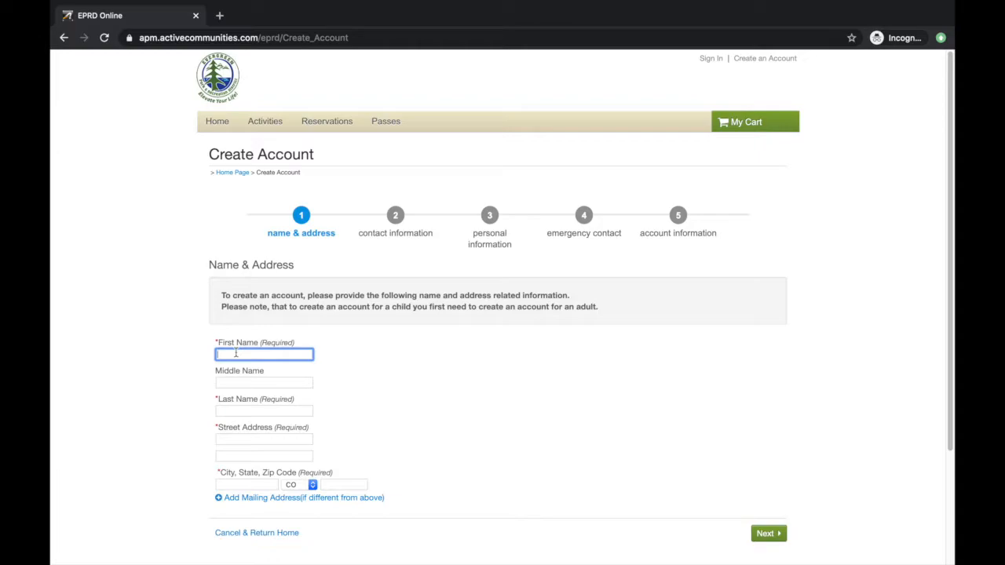
type("Peter")
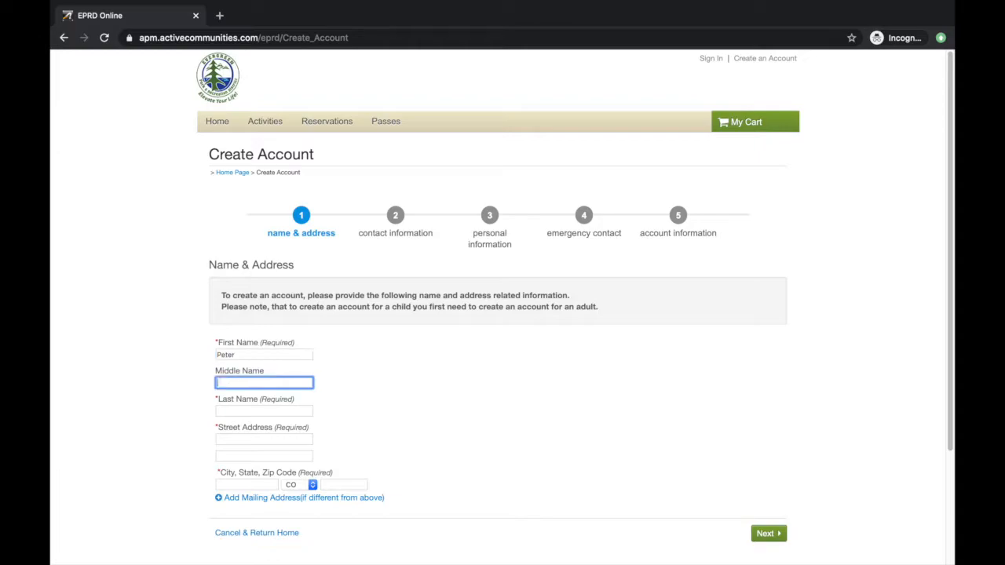
type("Parker")
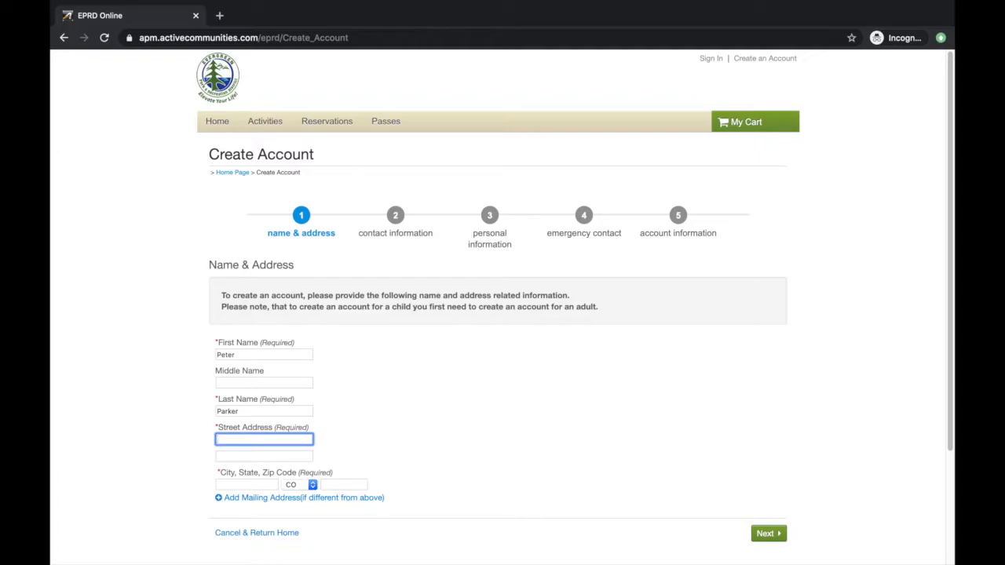
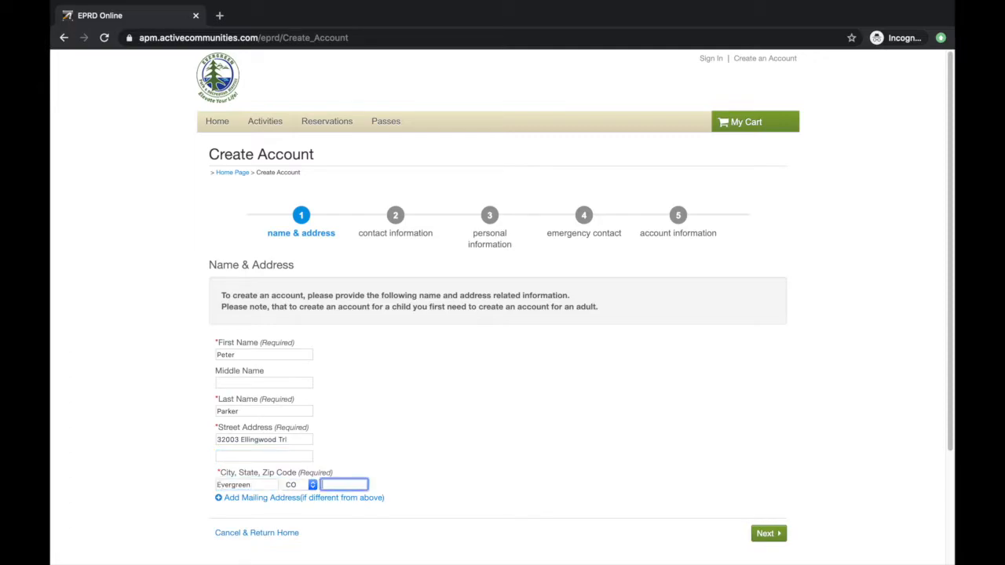
type("8043")
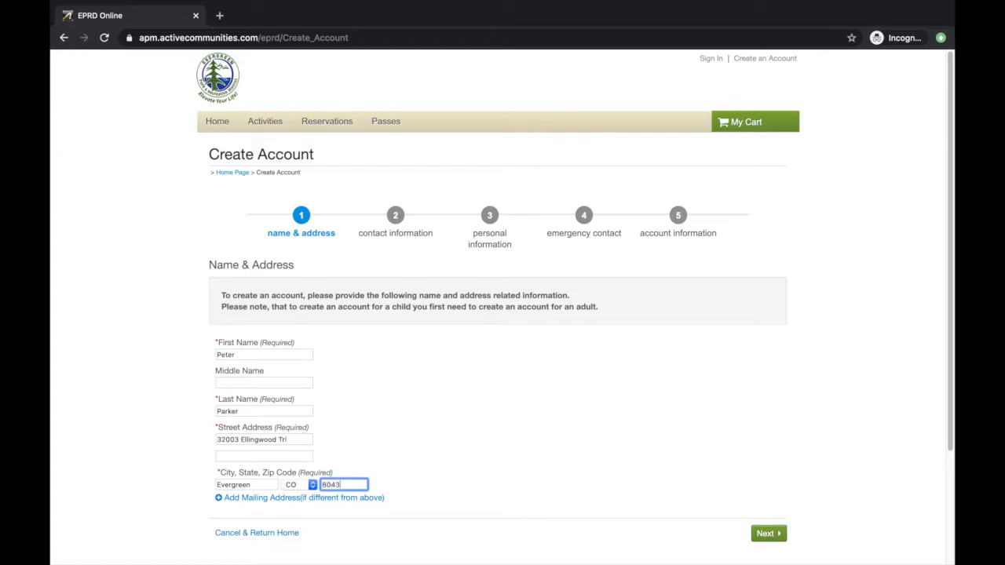
type("80439")
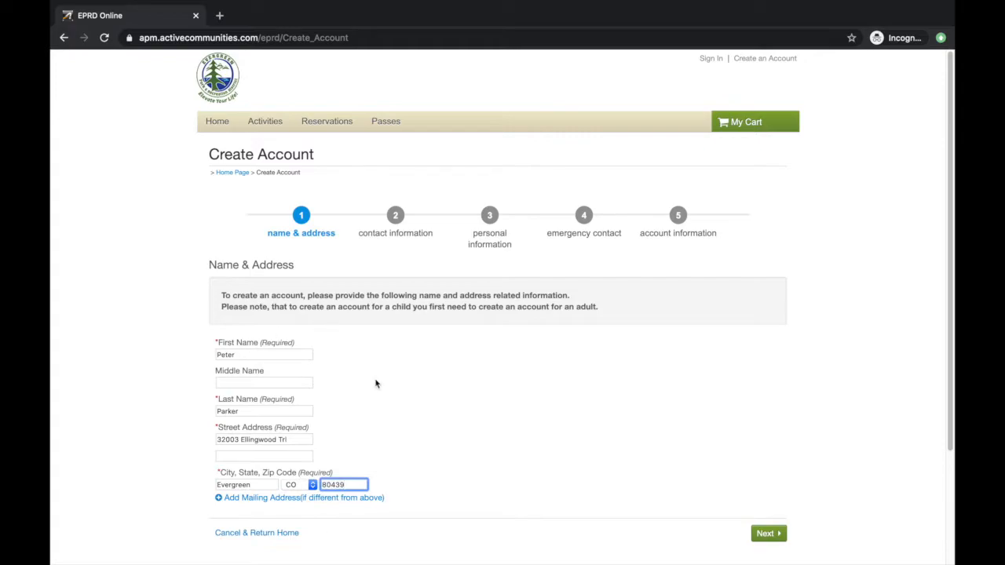
mouse_move(301, 399)
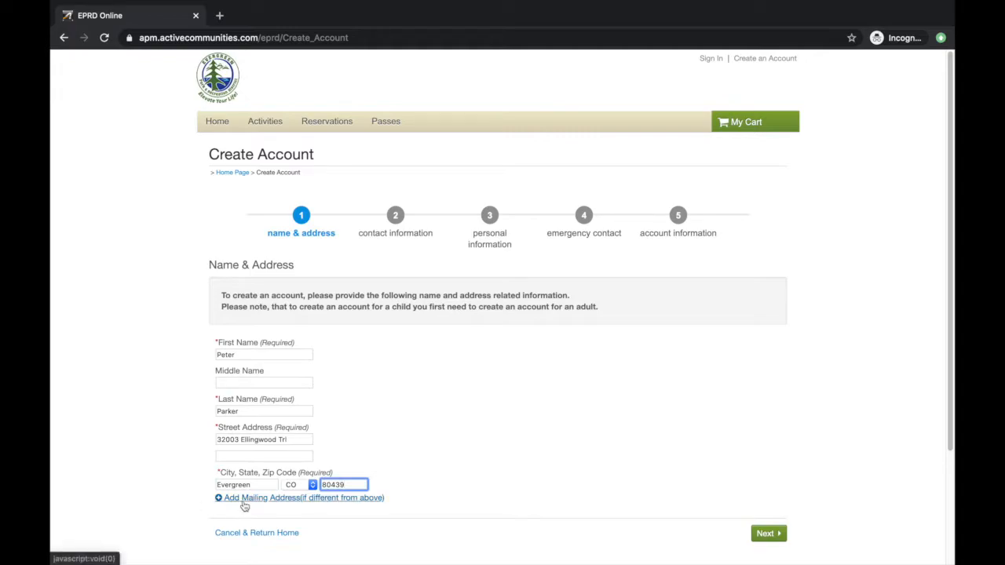
left_click(245, 499)
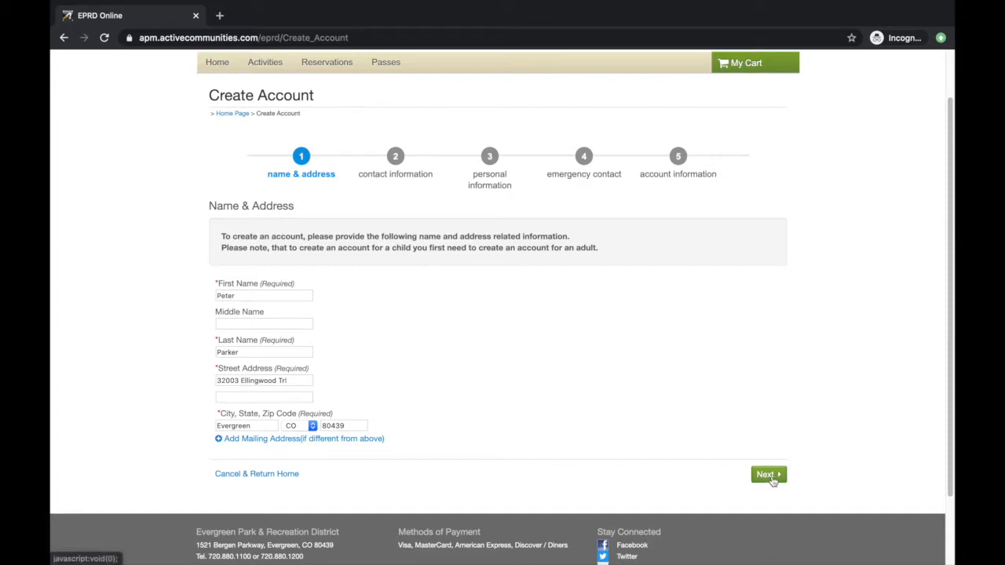
Submit the address, leaving the unmatched street as entered, and continue.
left_click(767, 476)
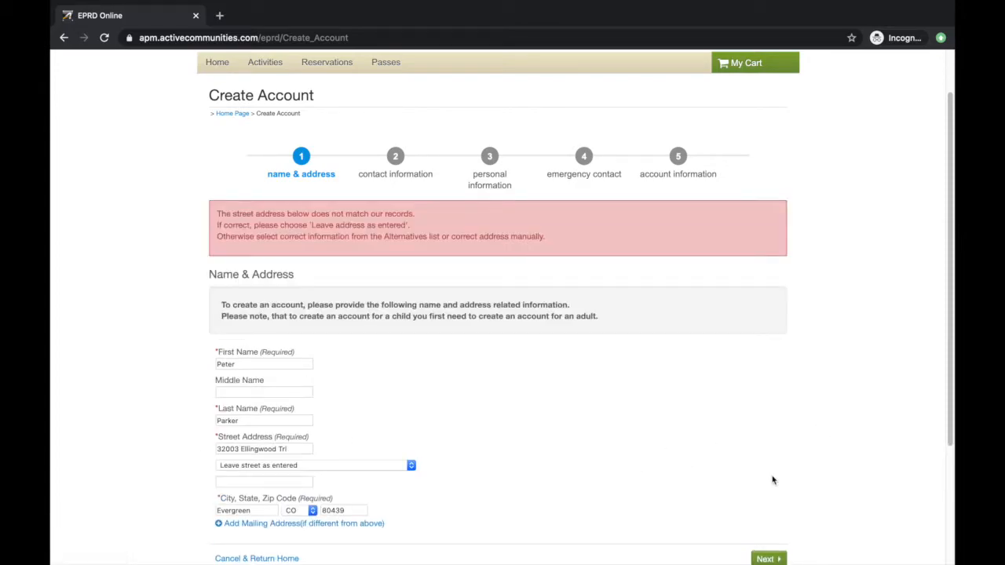
mouse_move(286, 242)
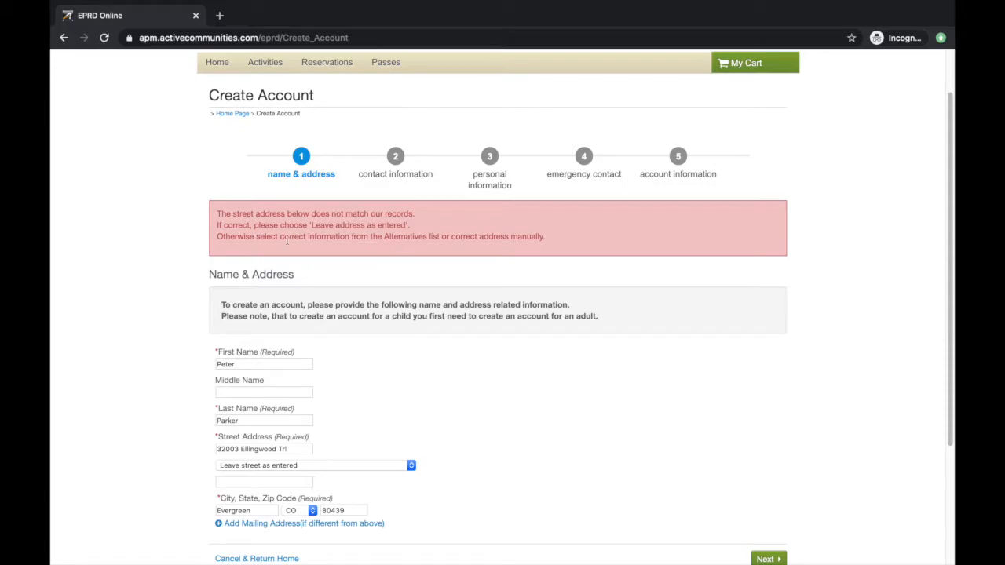
mouse_move(364, 333)
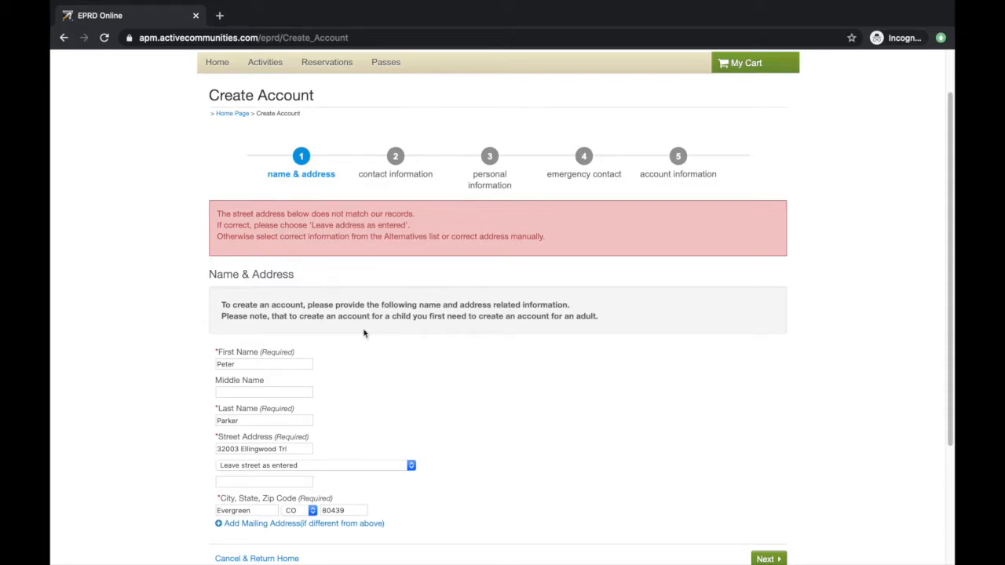
scroll("down", 3)
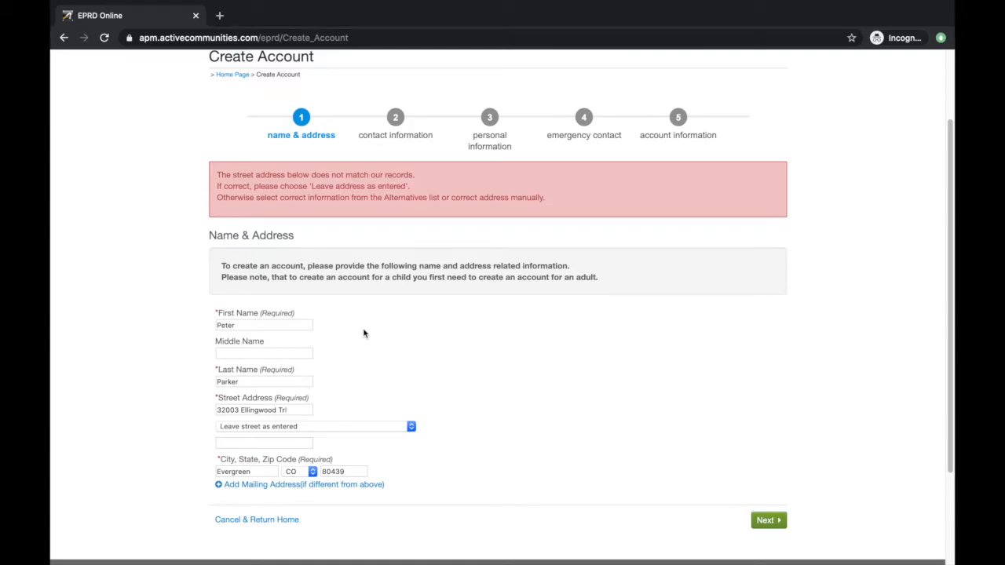
mouse_move(490, 435)
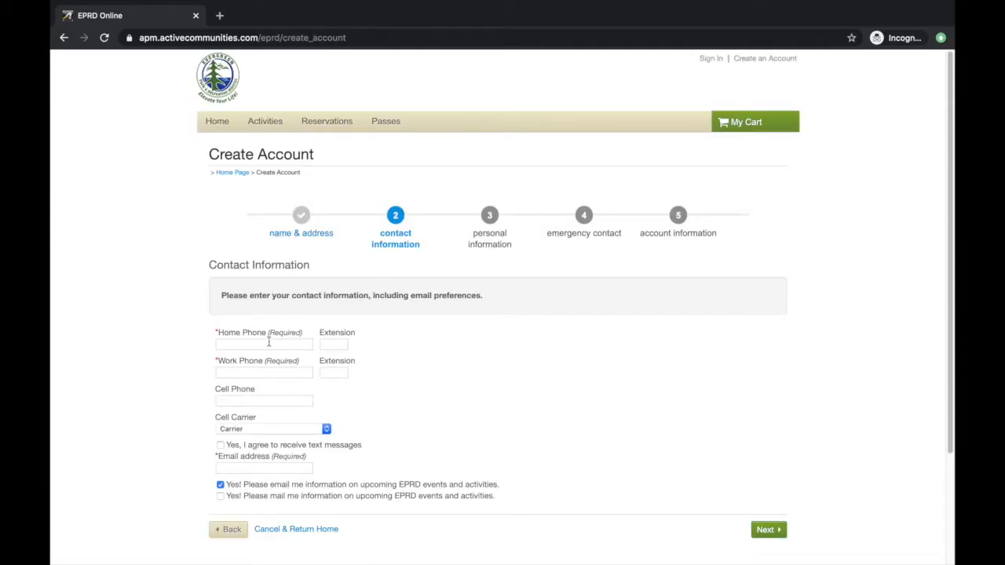
Enter the 720-area home phone and work phone numbers.
left_click(264, 344)
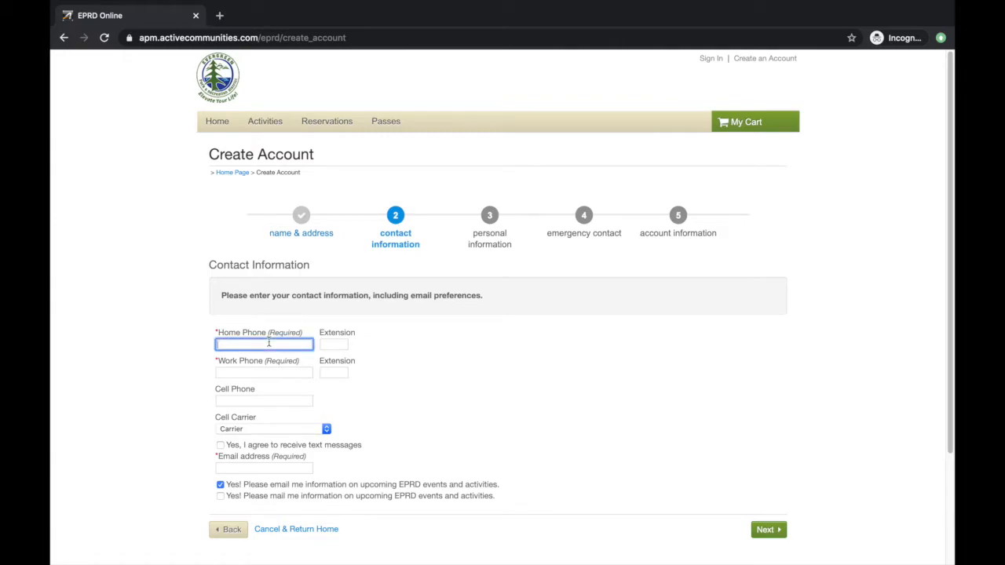
type("720")
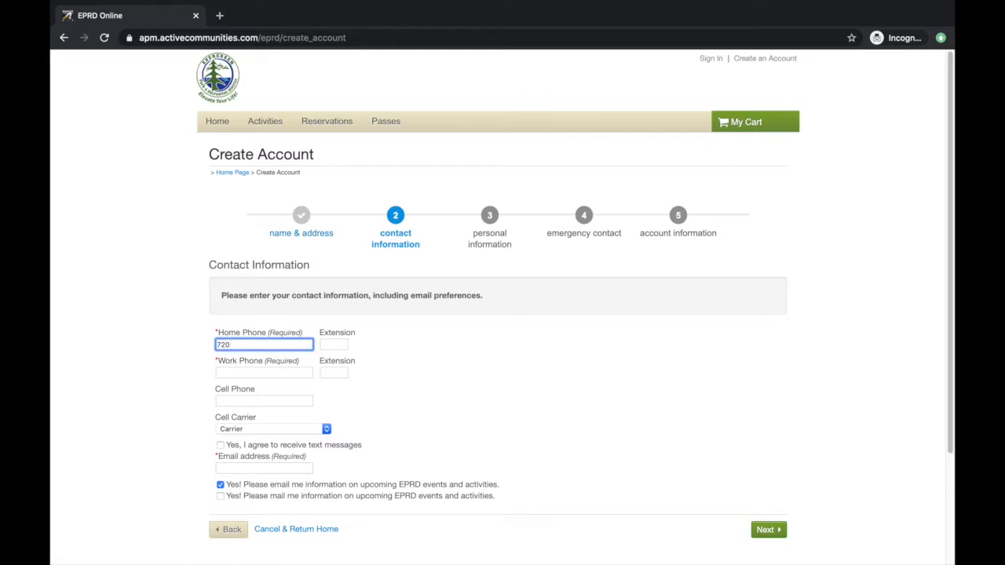
type("88012")
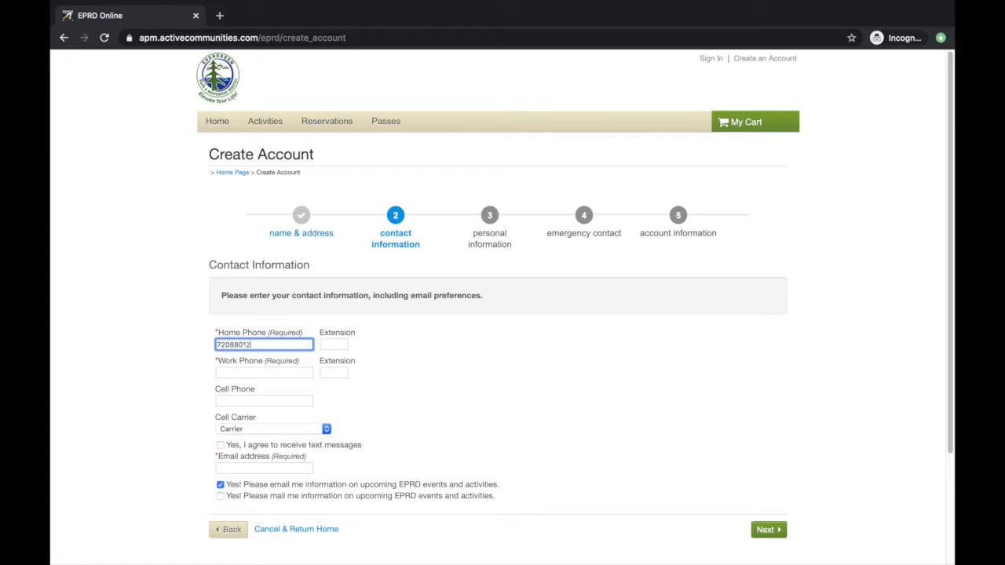
left_click(333, 344)
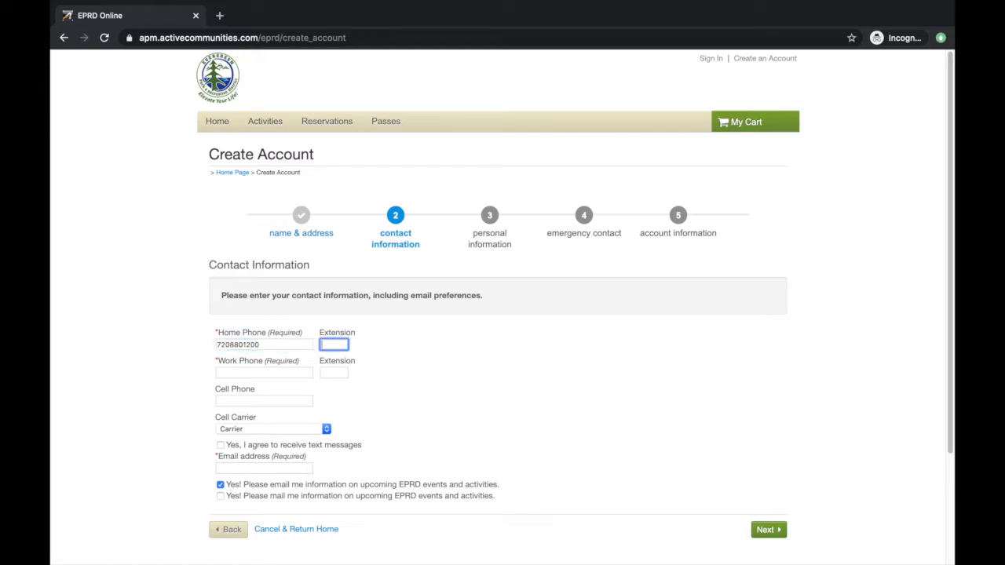
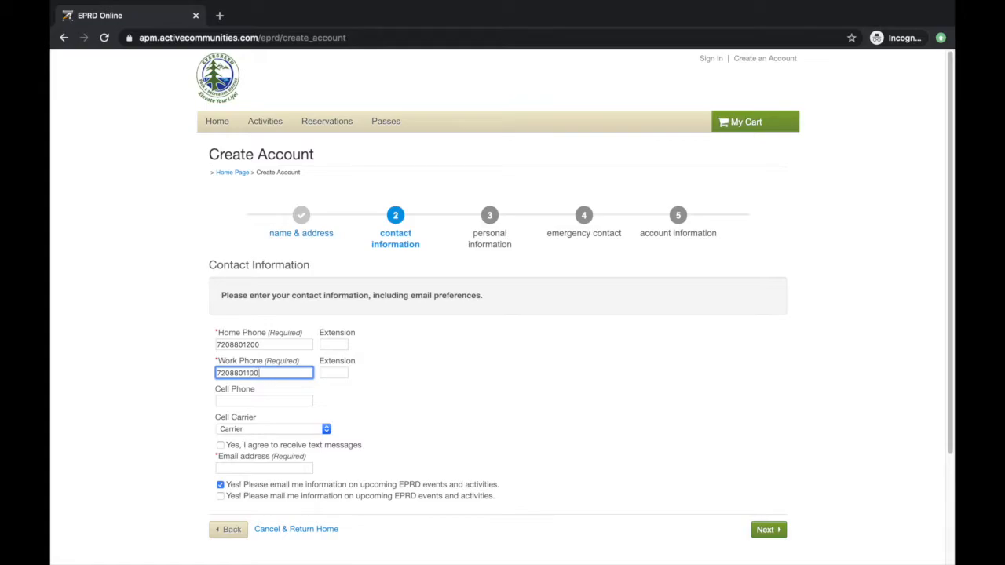
left_click(264, 400)
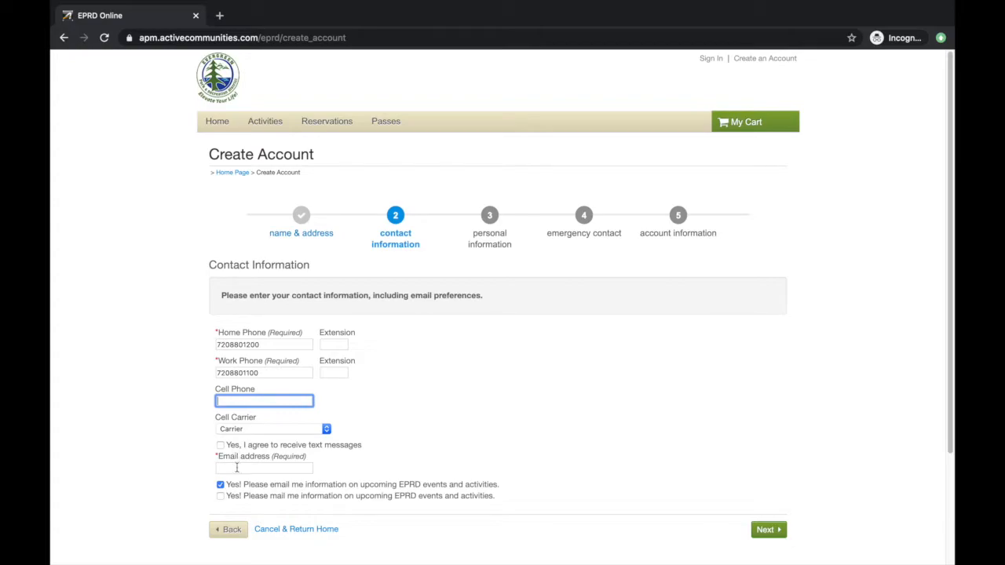
Enter the spidey email address on the contact information step.
left_click(264, 468)
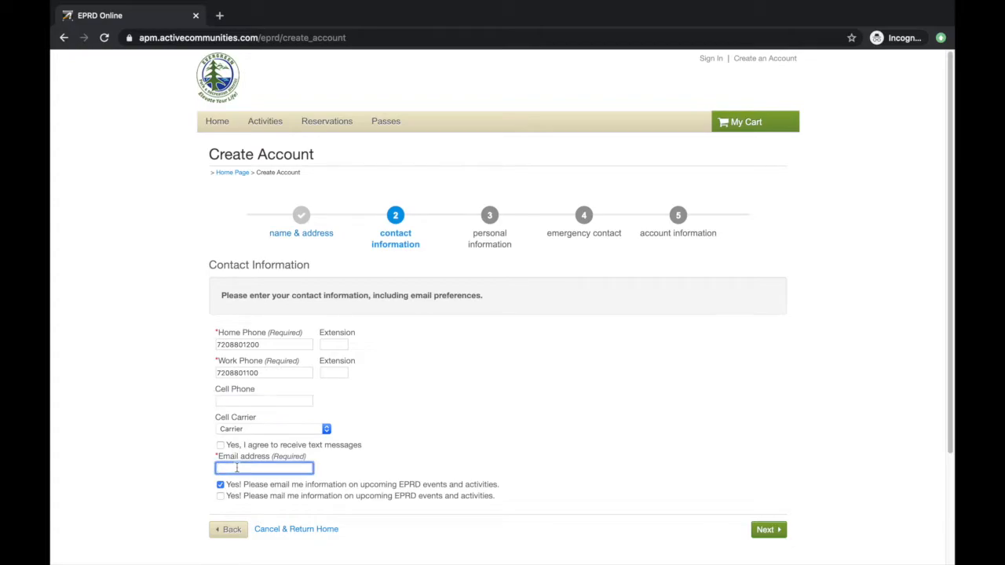
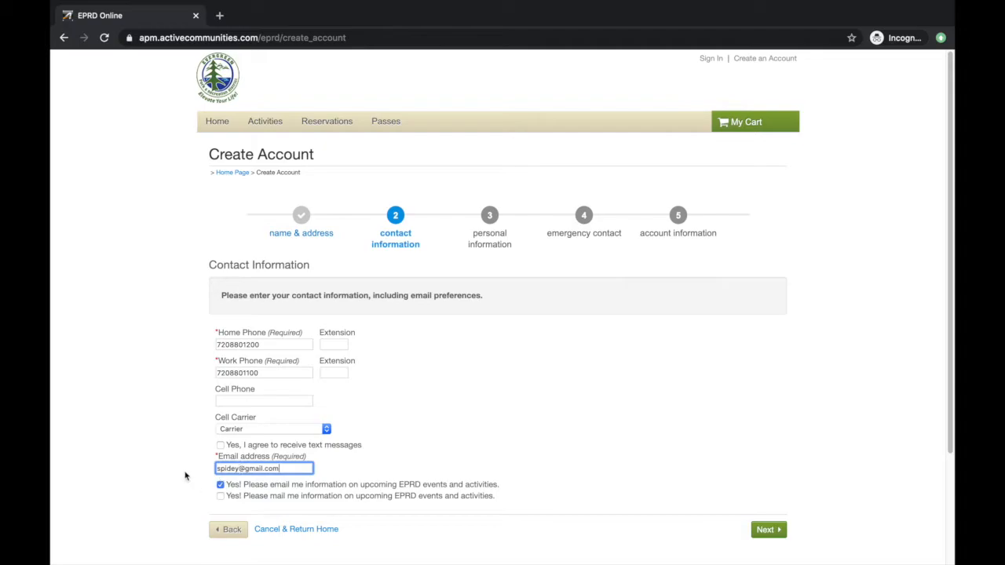
scroll("down", 3)
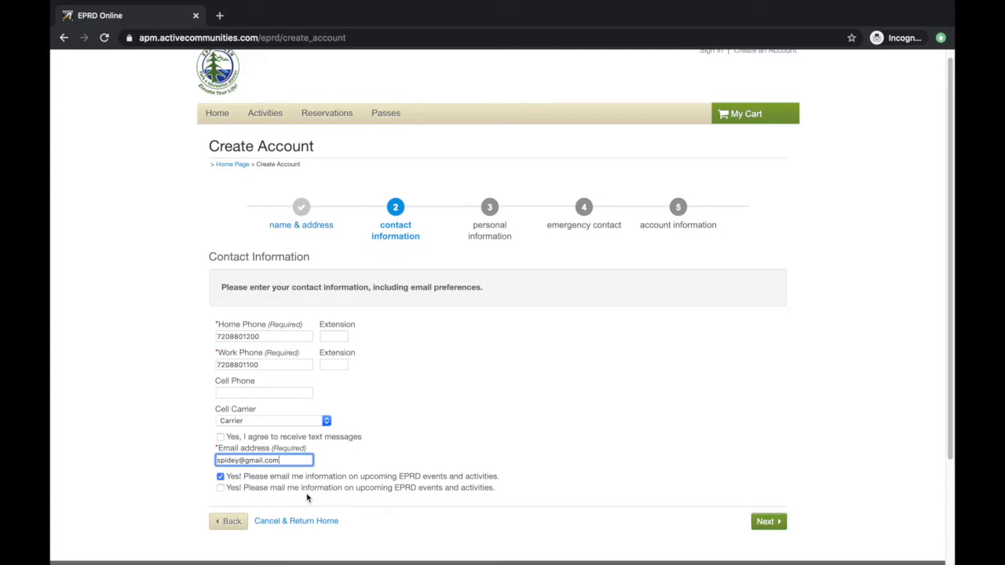
Continue to personal information and set role Adult / Guardian, gender Male.
left_click(220, 488)
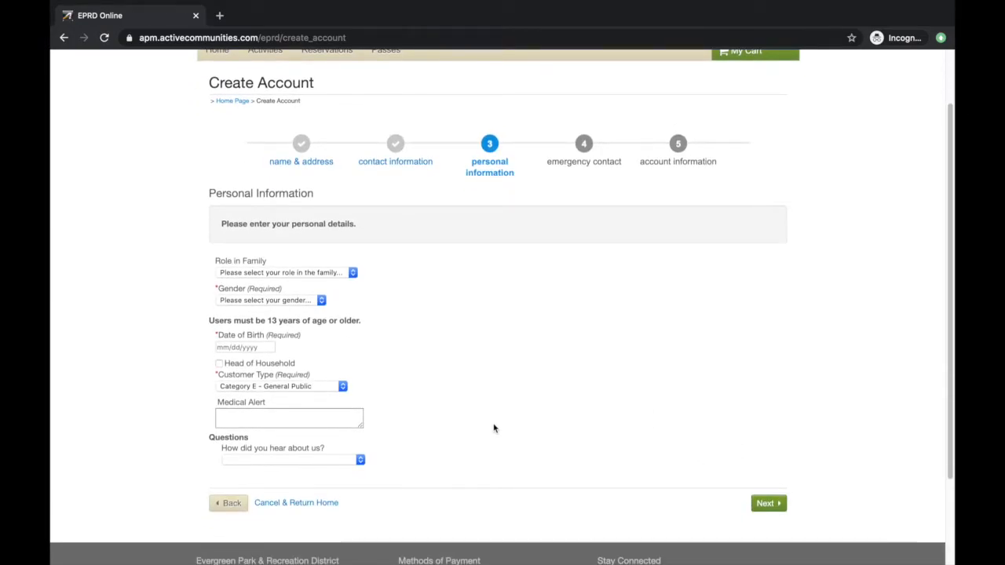
mouse_move(375, 305)
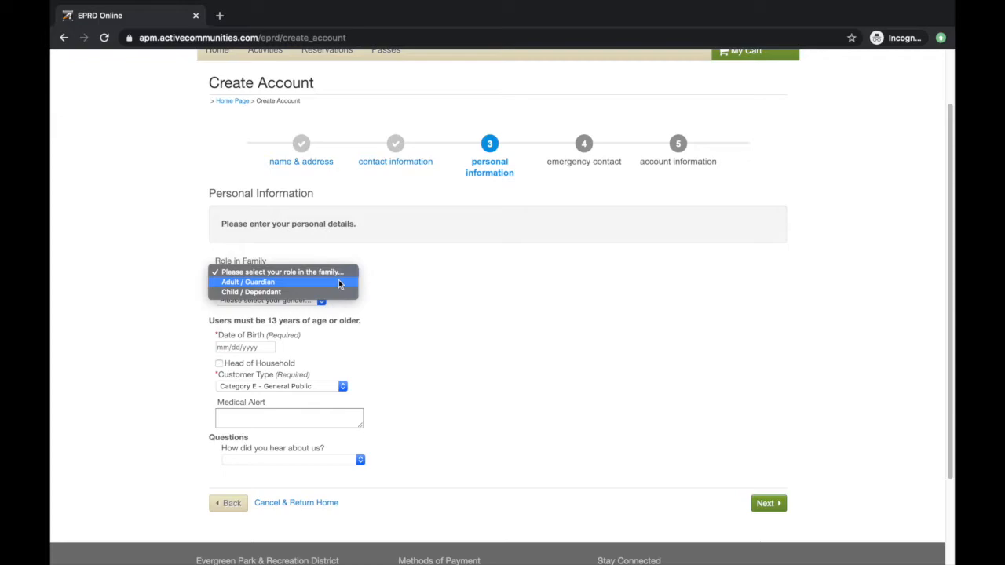
left_click(249, 283)
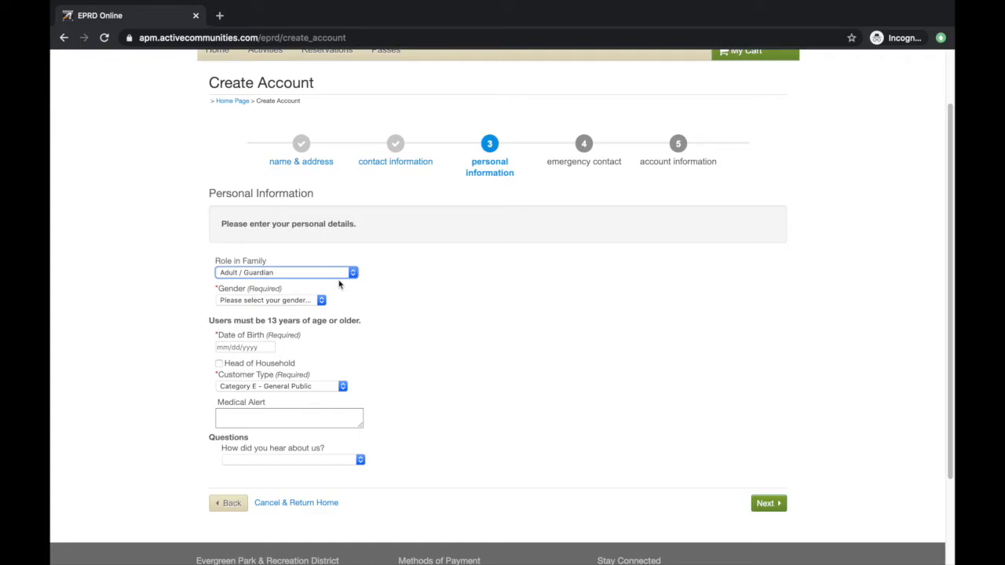
left_click(270, 300)
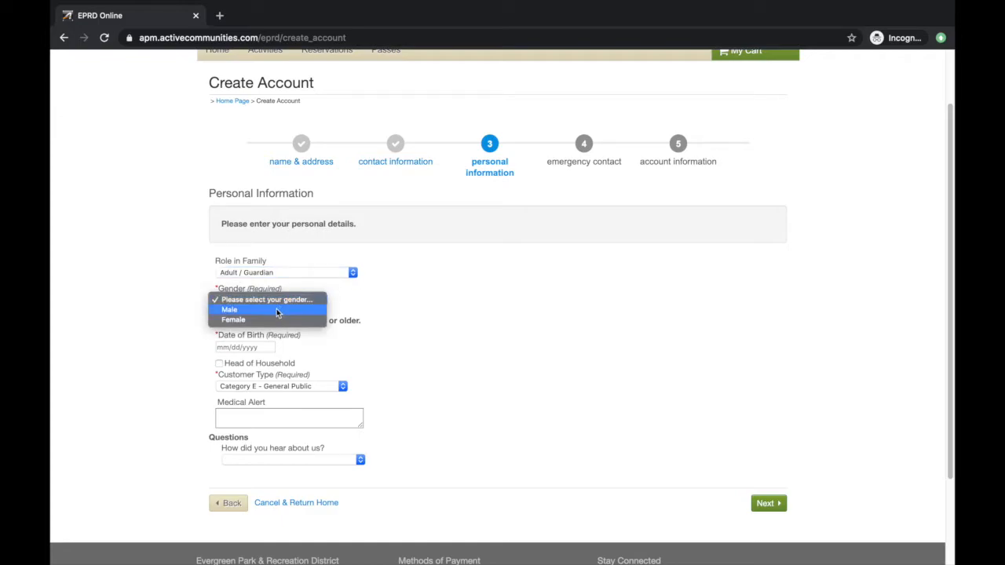
left_click(229, 309)
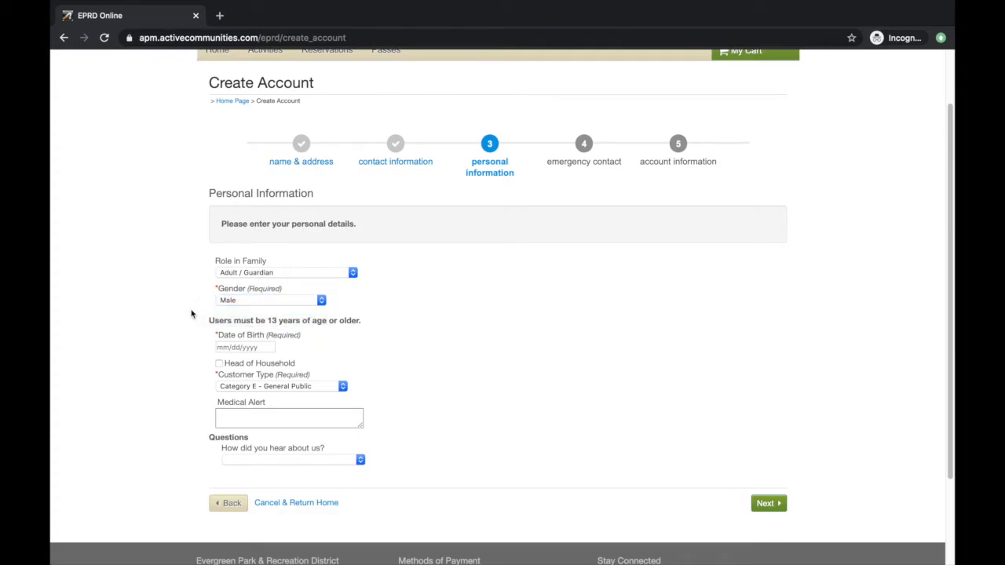
left_click(245, 347)
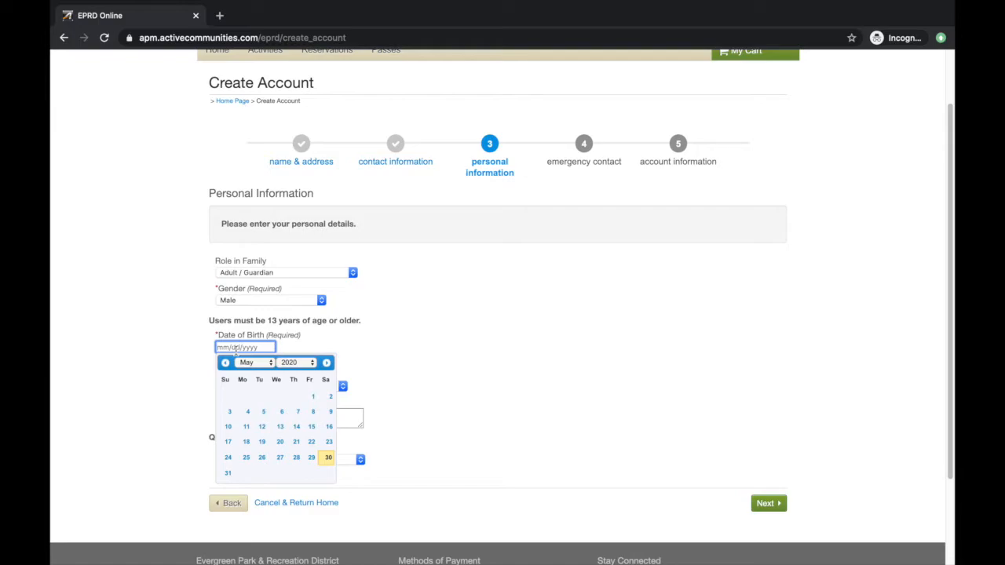
type("07/")
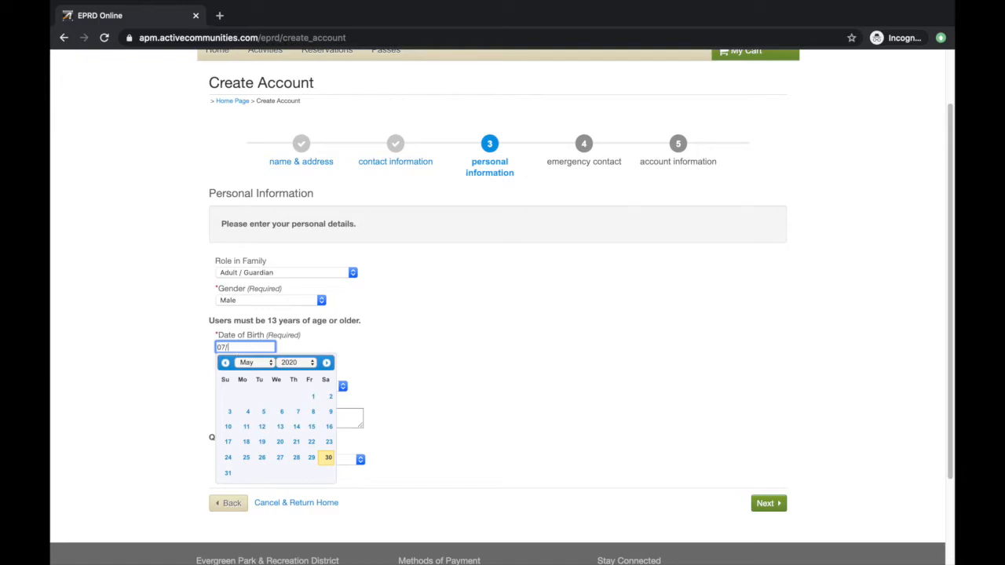
type("04/1987")
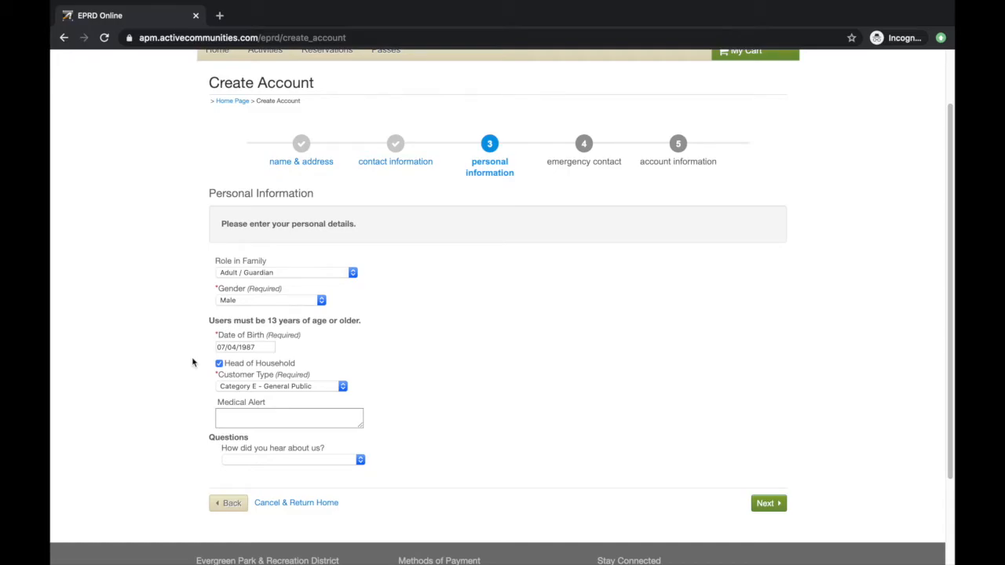
mouse_move(280, 374)
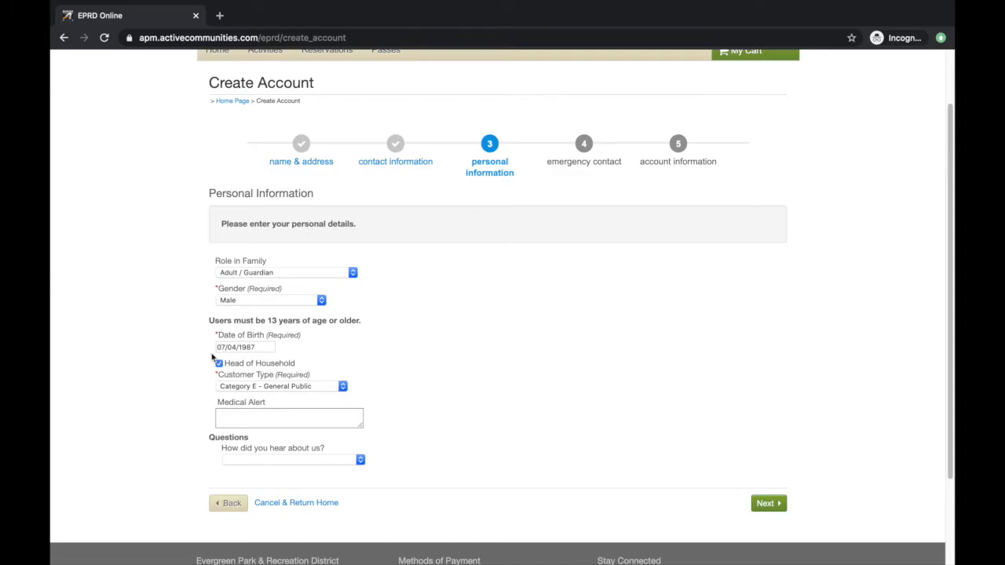
left_click(217, 363)
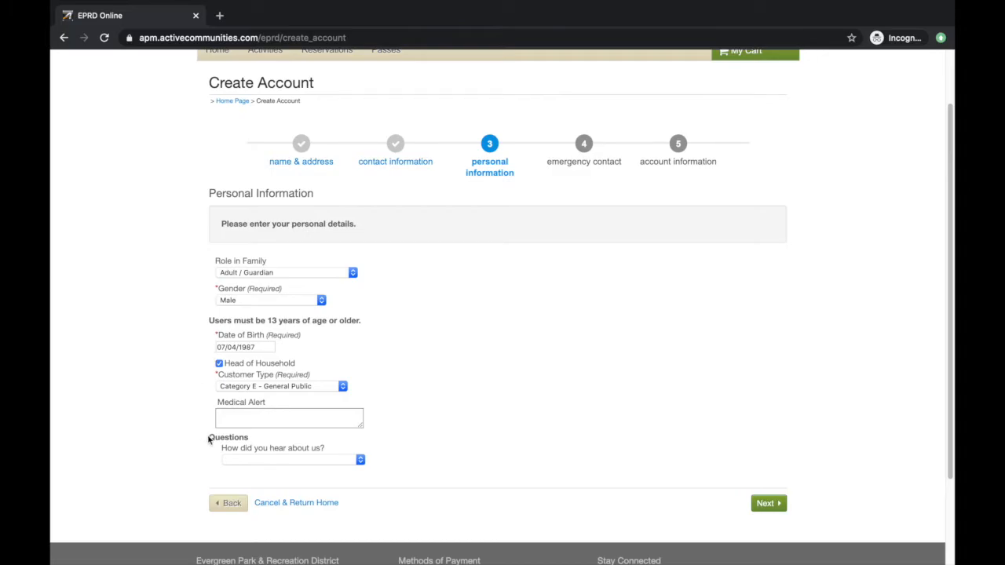
mouse_move(267, 402)
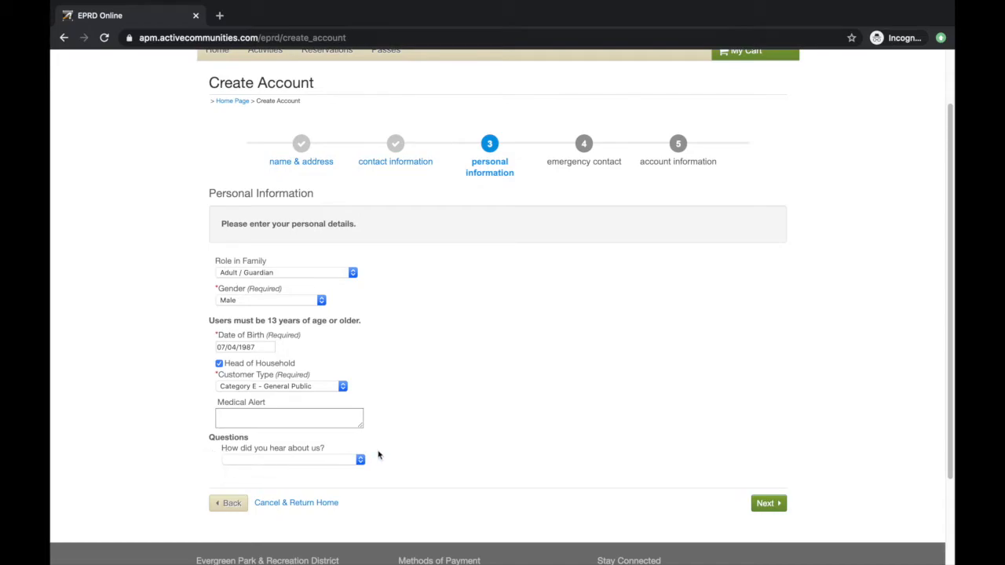
mouse_move(307, 449)
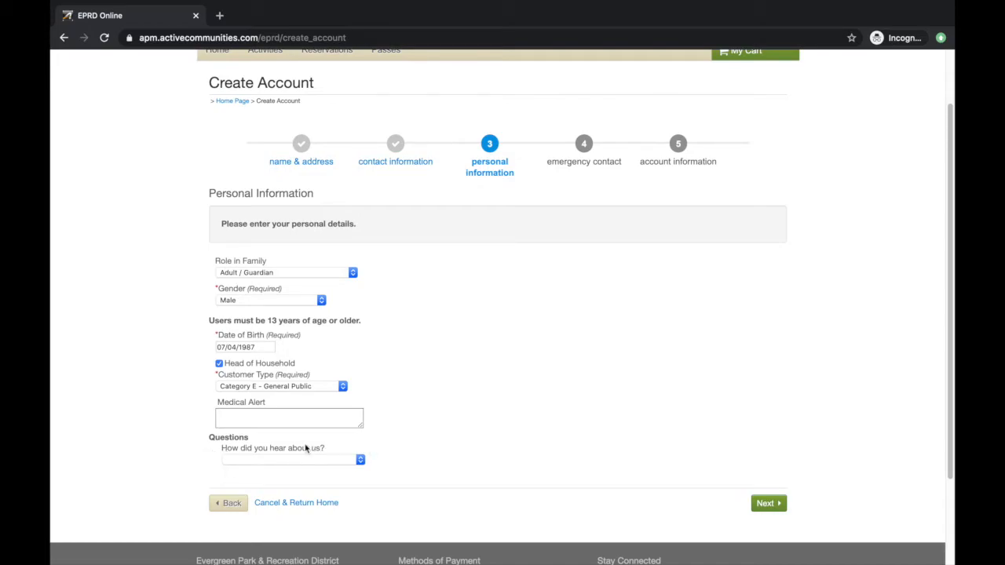
mouse_move(697, 454)
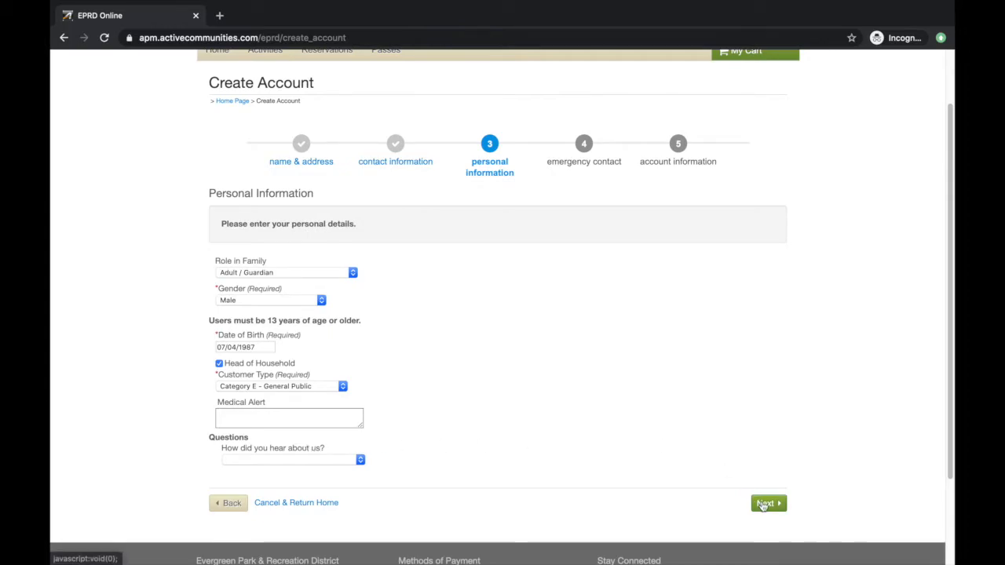
Submit personal details to reach the emergency contact form.
left_click(765, 502)
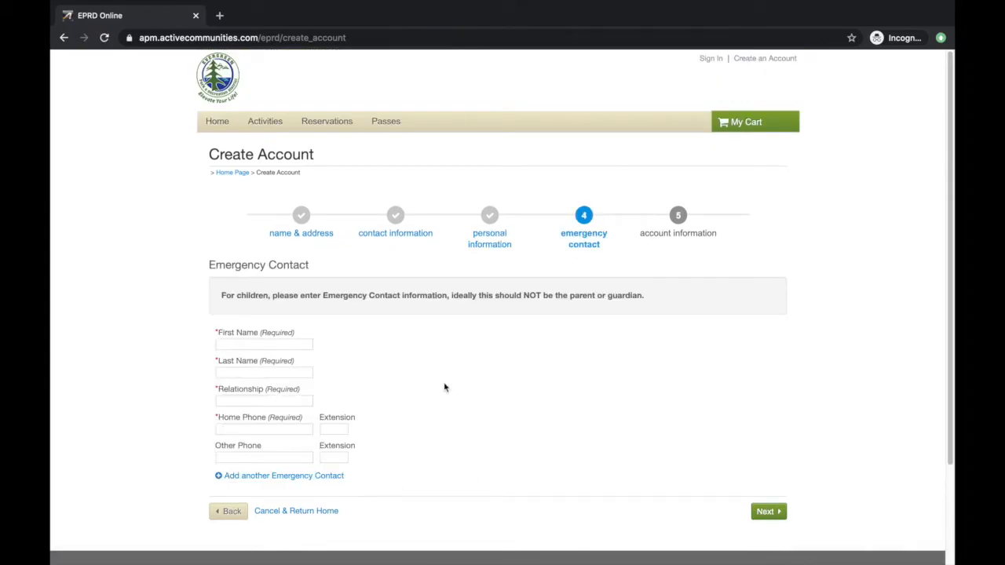
scroll("down", 3)
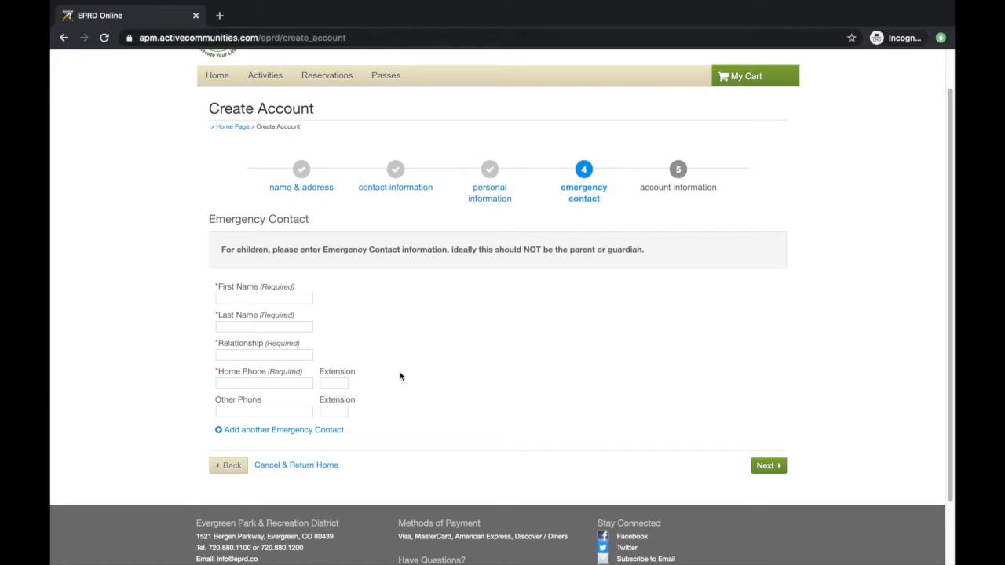
Enter emergency contact name Clark Kent.
left_click(264, 298)
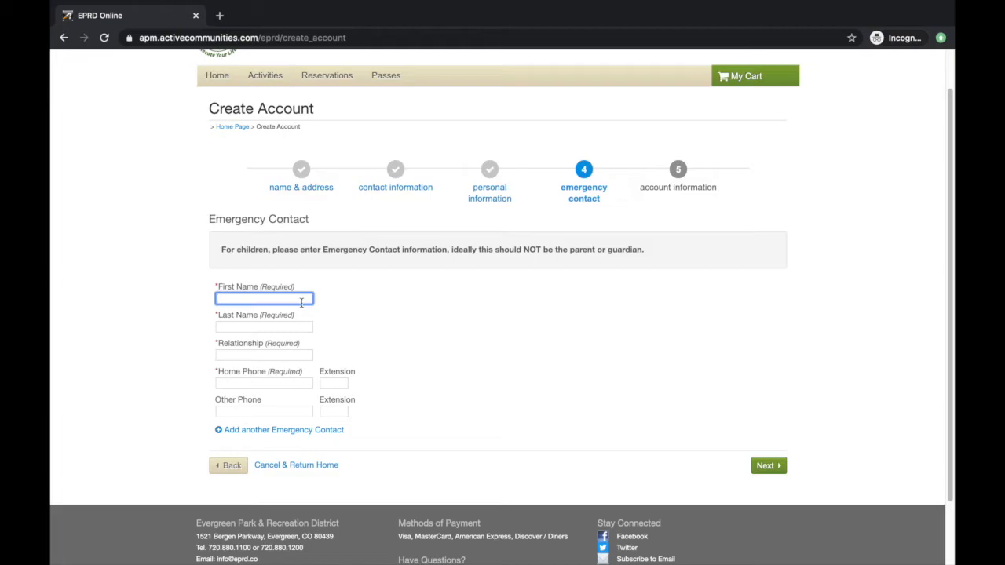
type("Clar")
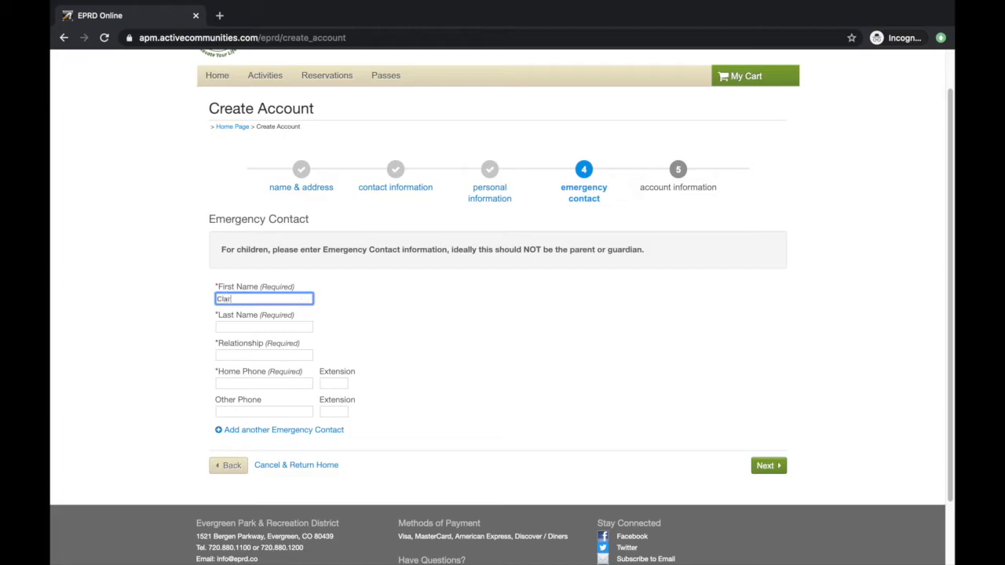
left_click(264, 326)
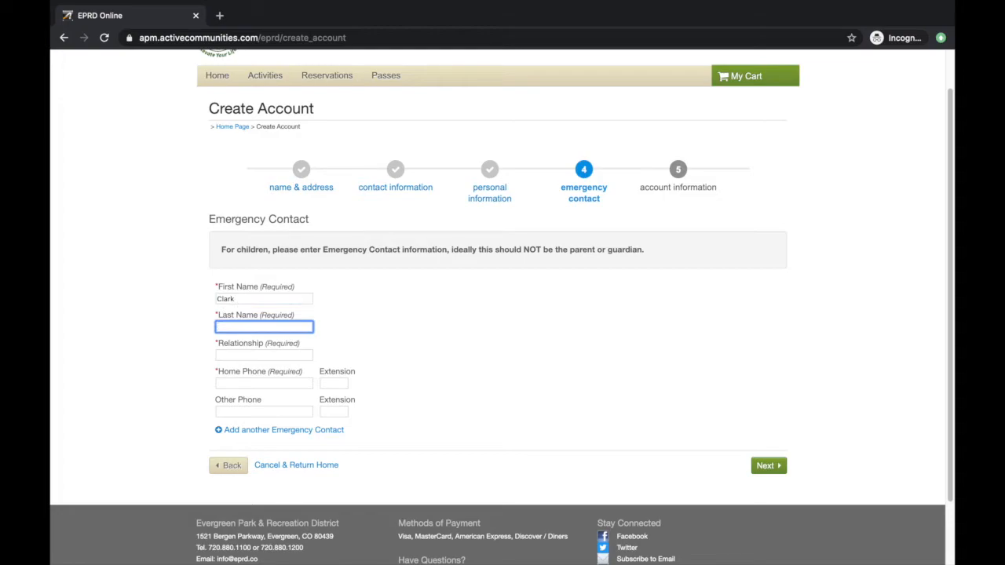
type("K")
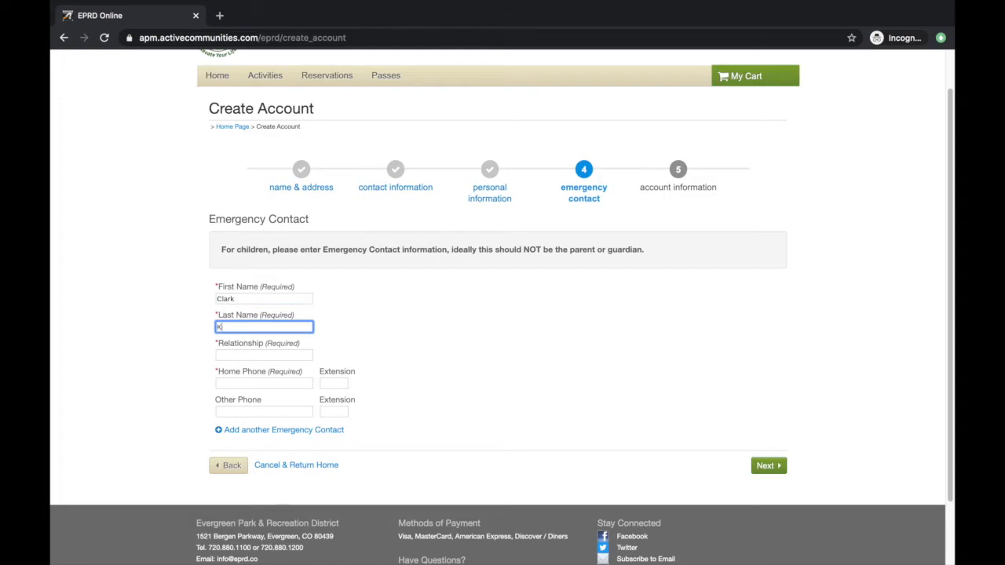
type("ent")
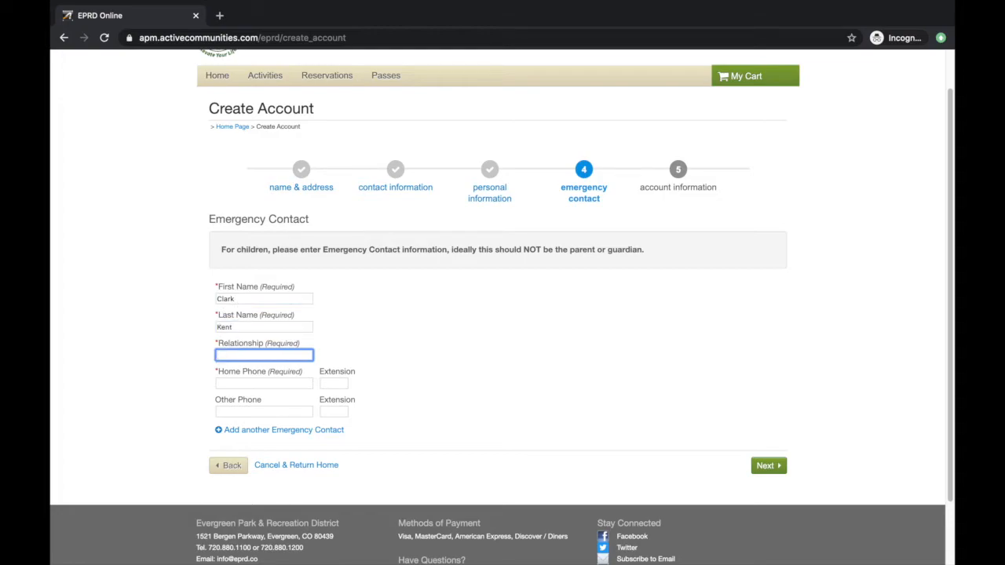
type("Friend")
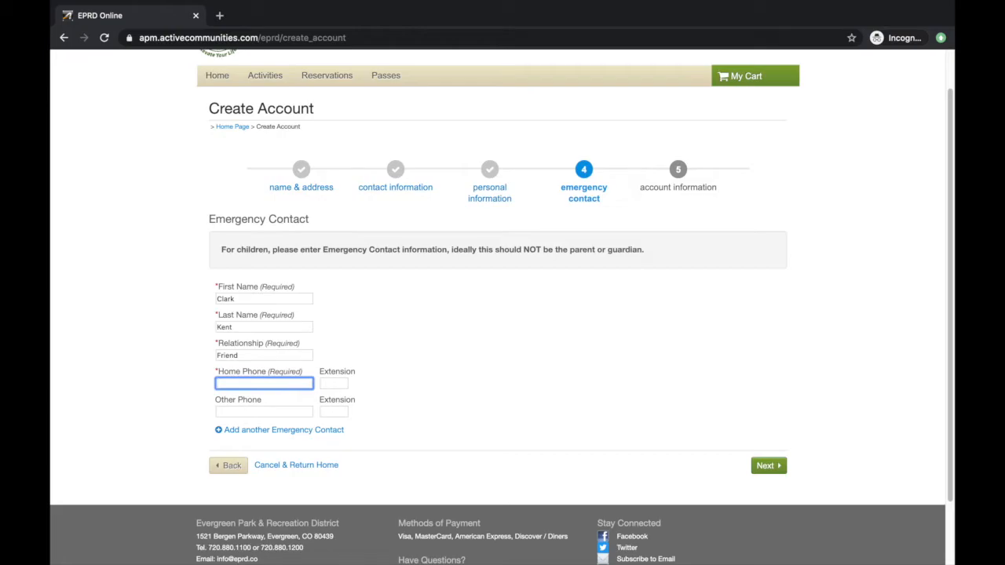
type("555-555-555")
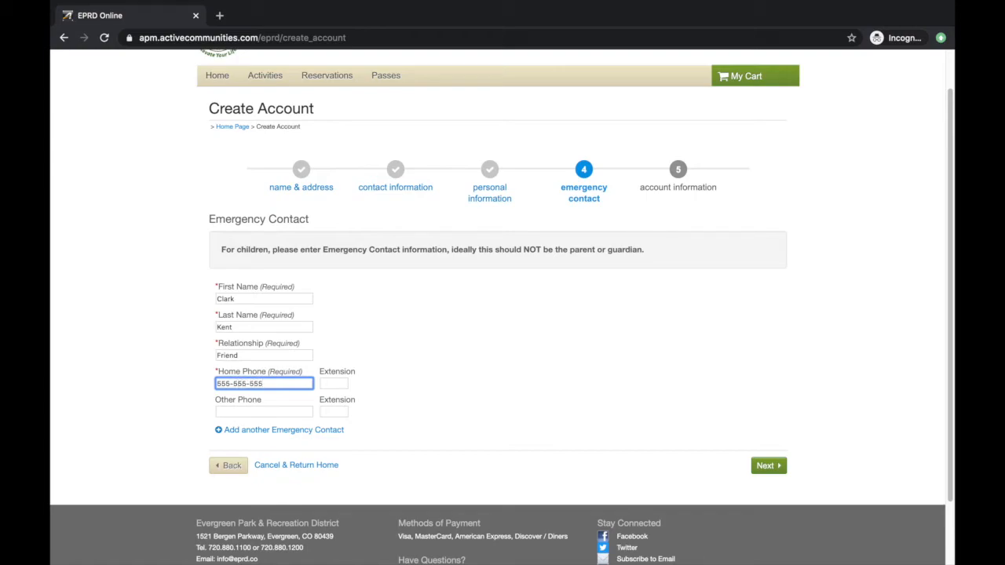
left_click(337, 384)
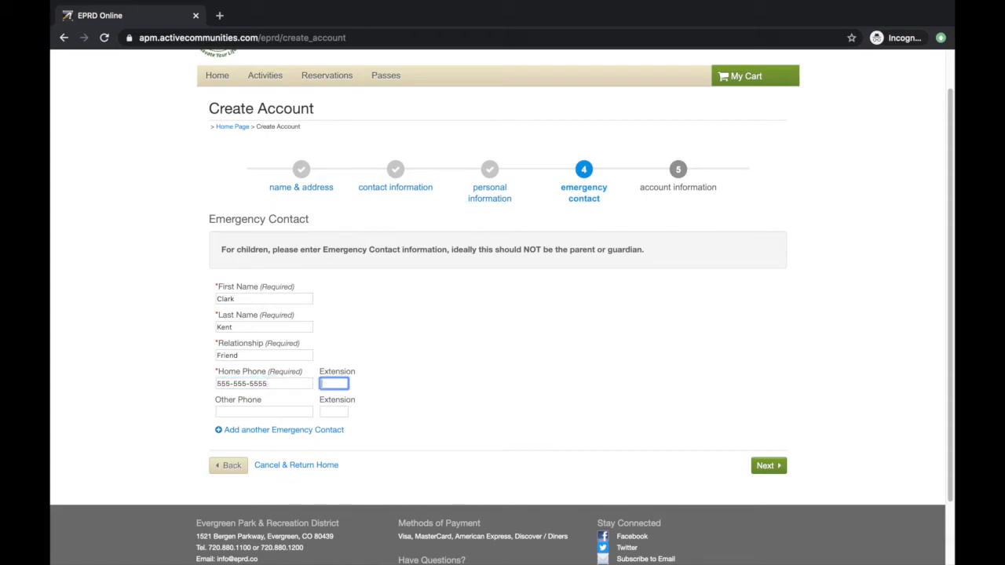
scroll("down", 3)
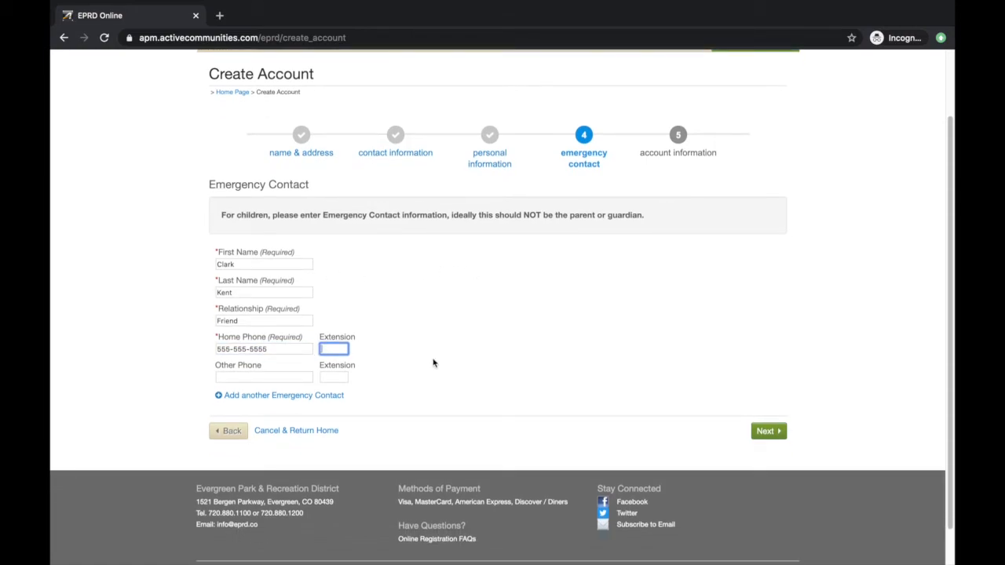
mouse_move(375, 289)
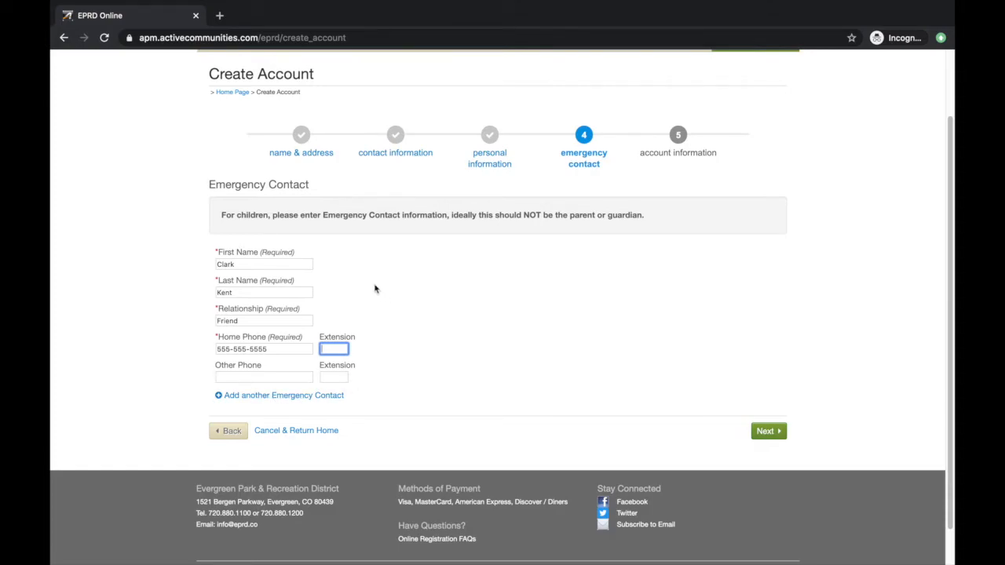
mouse_move(251, 401)
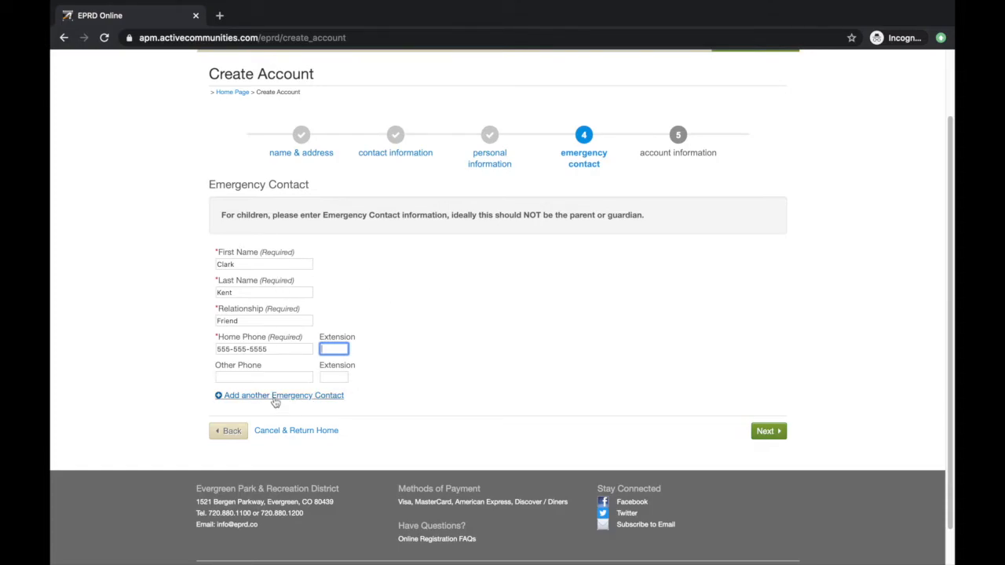
left_click(284, 396)
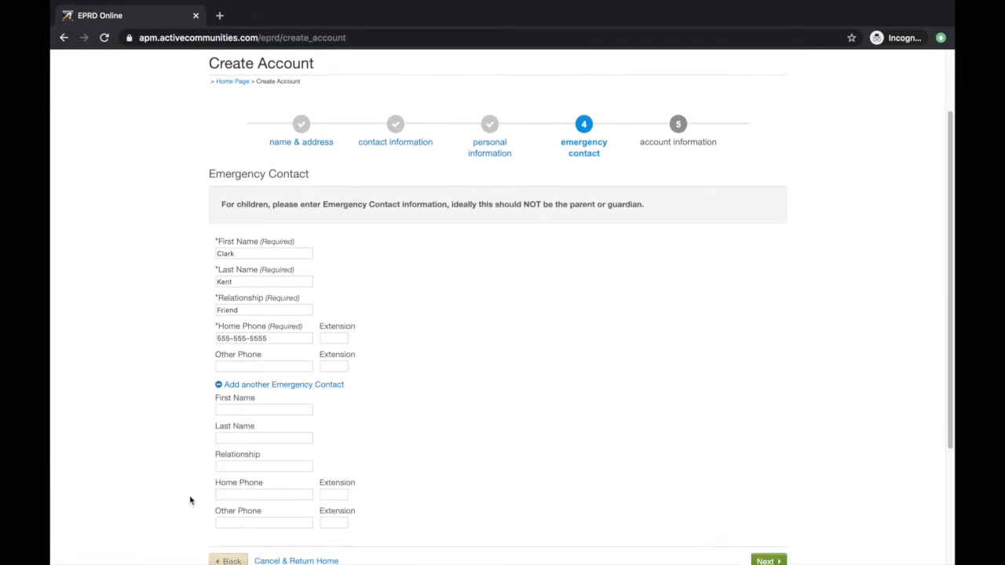
scroll("down", 3)
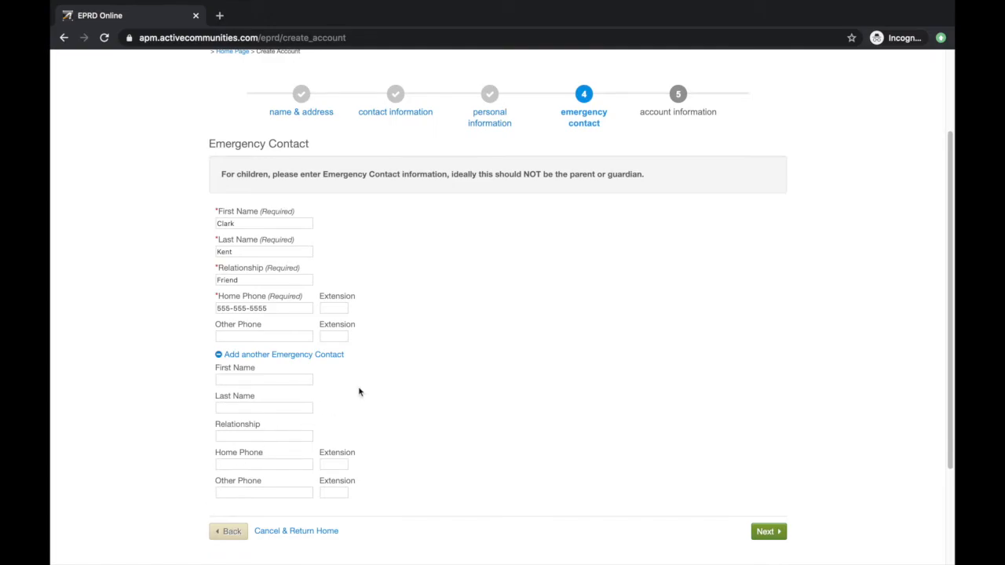
mouse_move(341, 361)
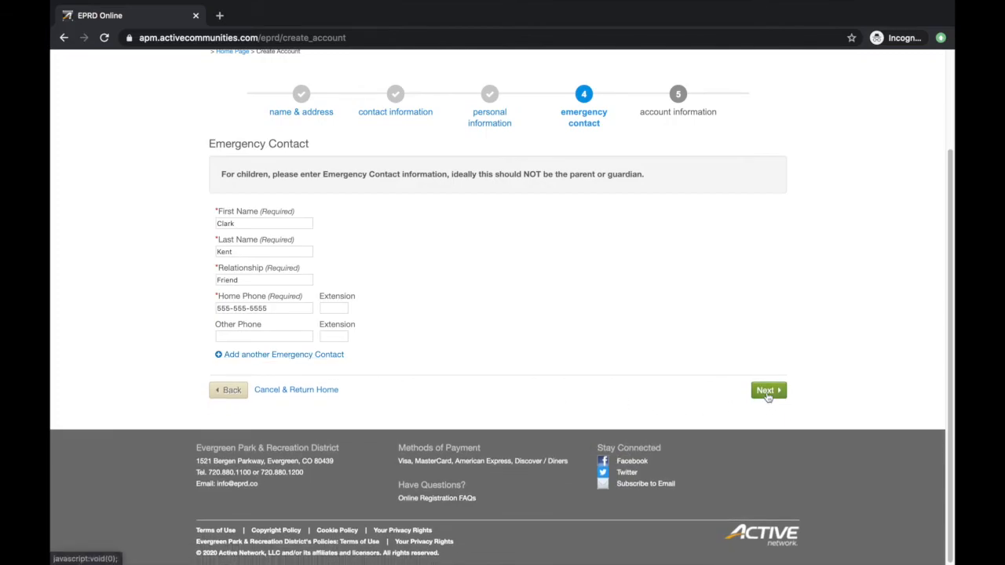
Advance to Account Information with email prefilled and hide the Alternate Login ID field.
left_click(769, 390)
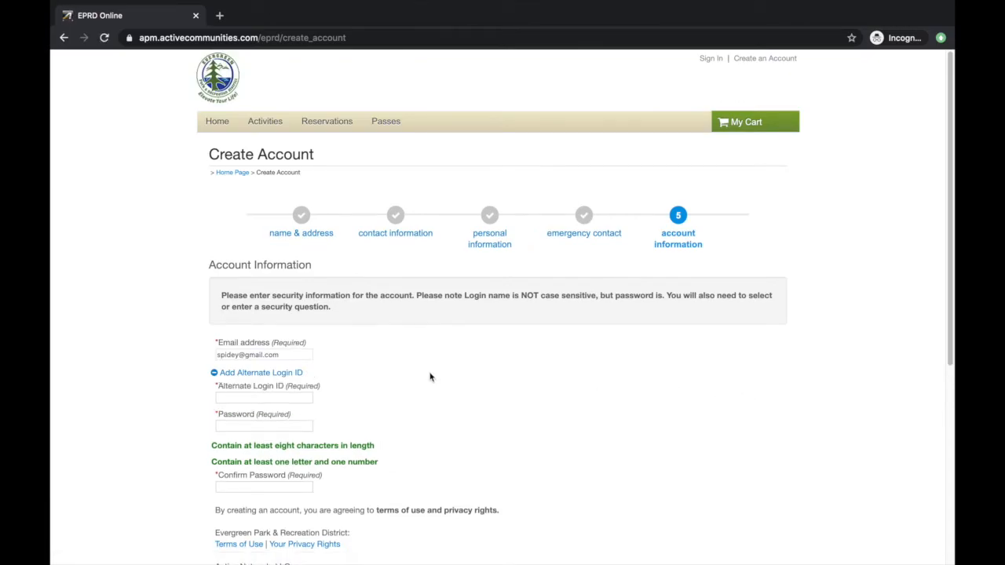
scroll("down", 3)
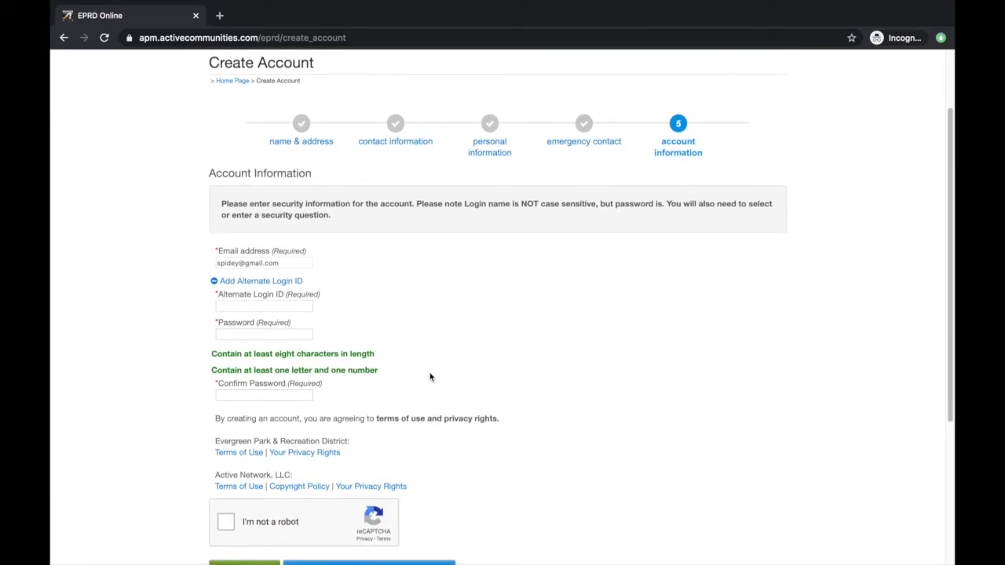
scroll("down", 3)
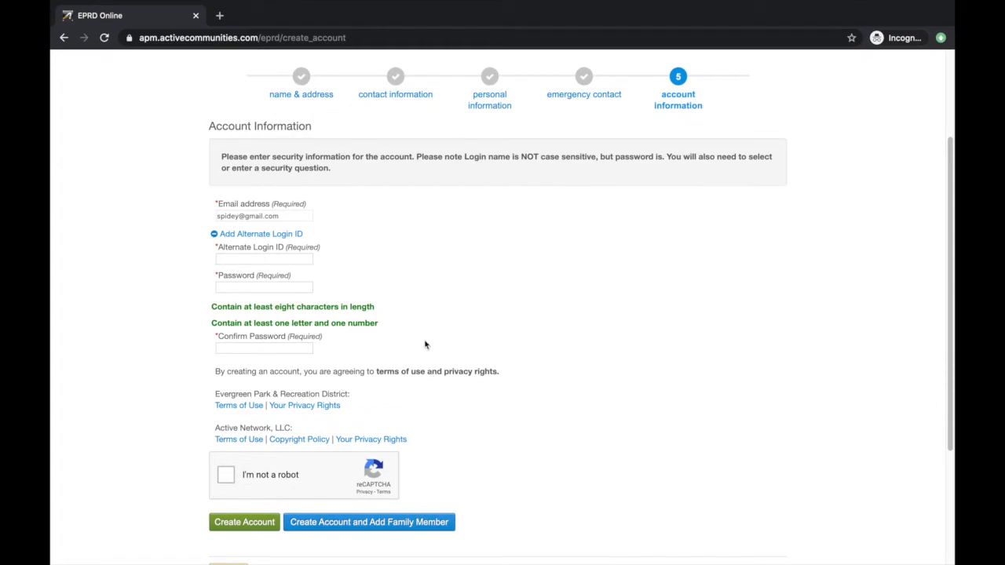
mouse_move(329, 213)
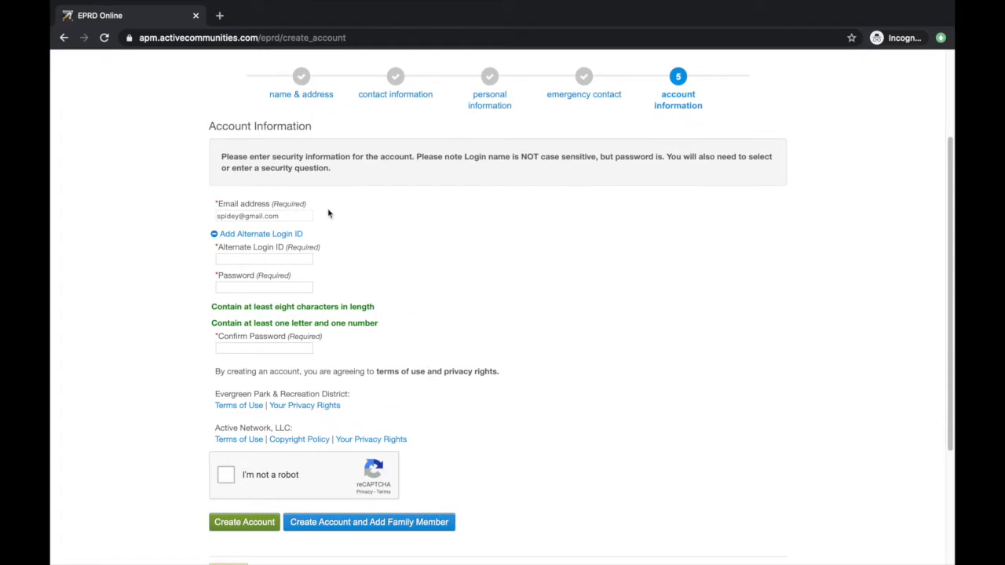
mouse_move(213, 209)
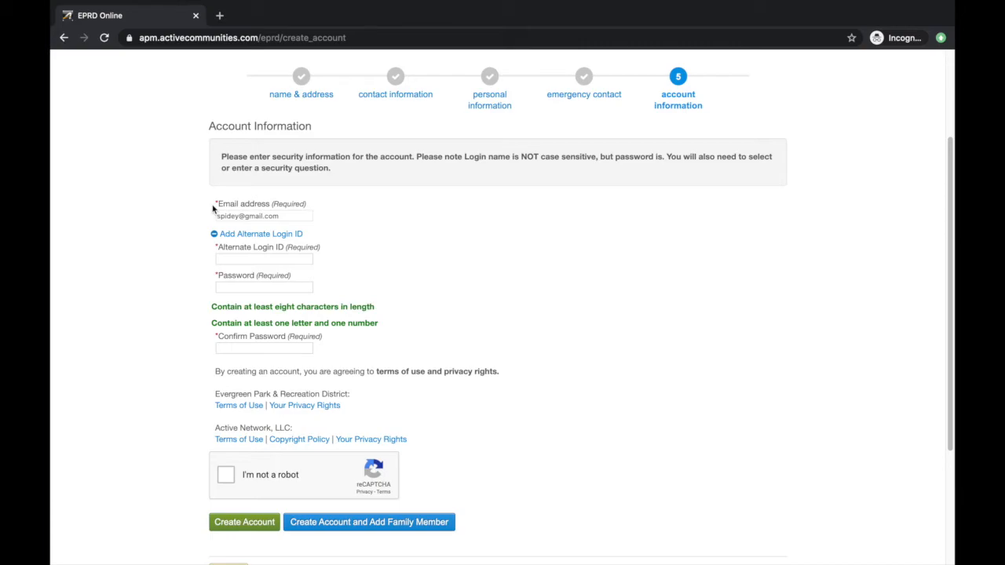
mouse_move(270, 242)
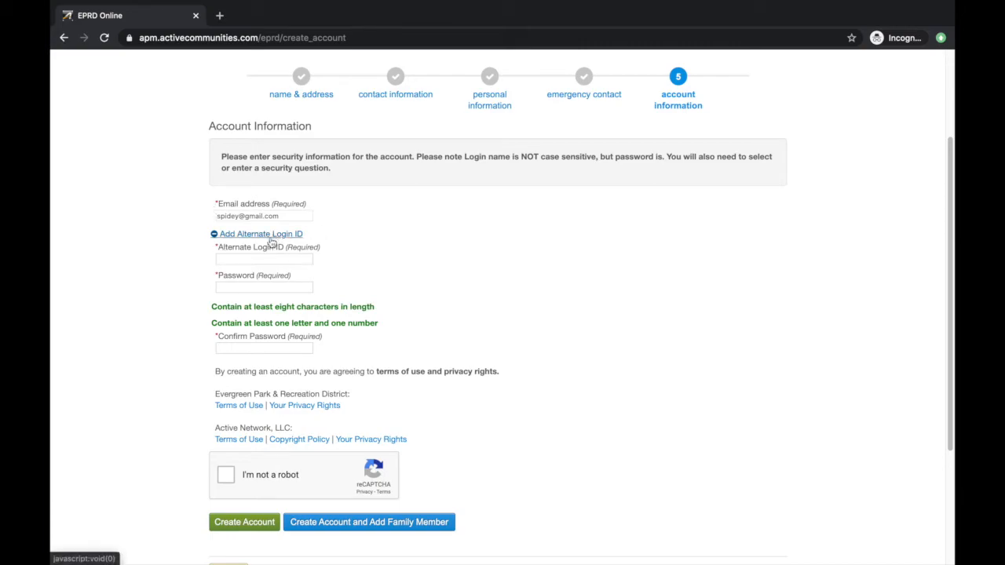
mouse_move(176, 263)
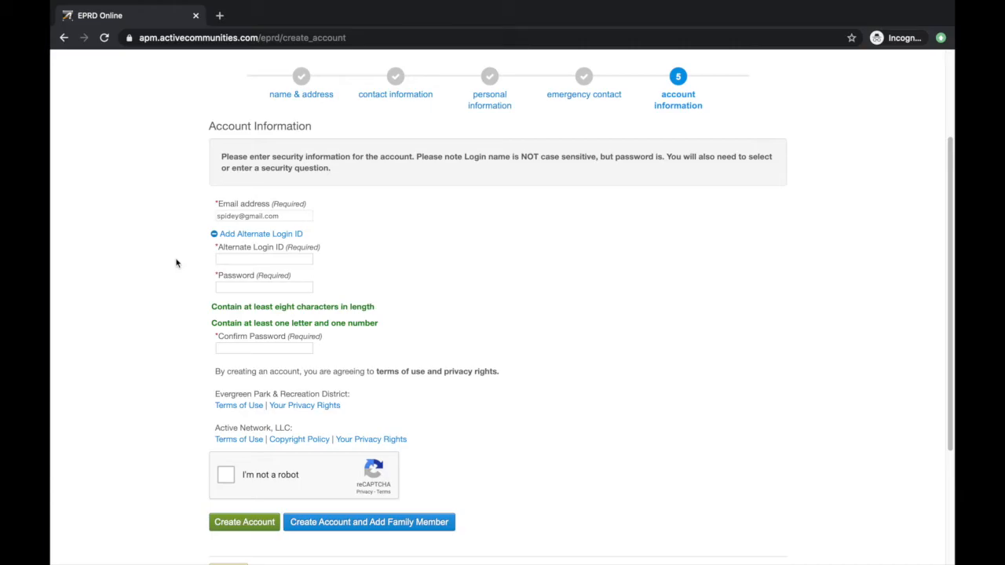
mouse_move(261, 239)
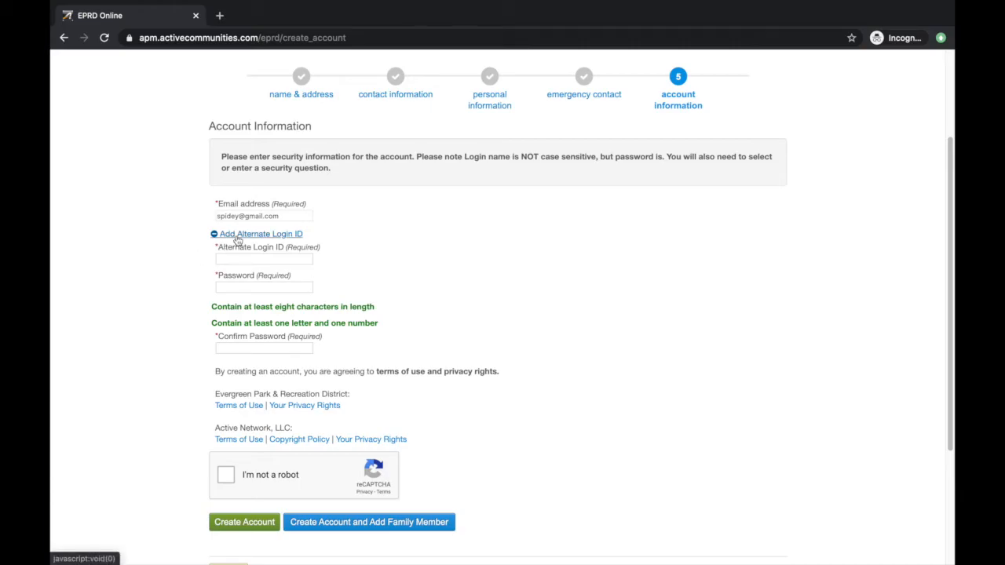
left_click(258, 234)
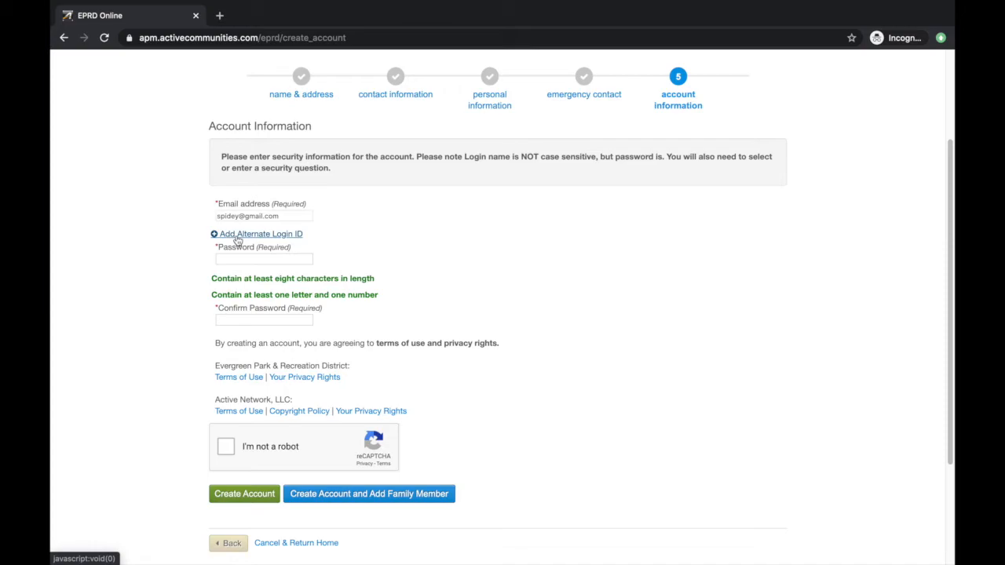
mouse_move(194, 239)
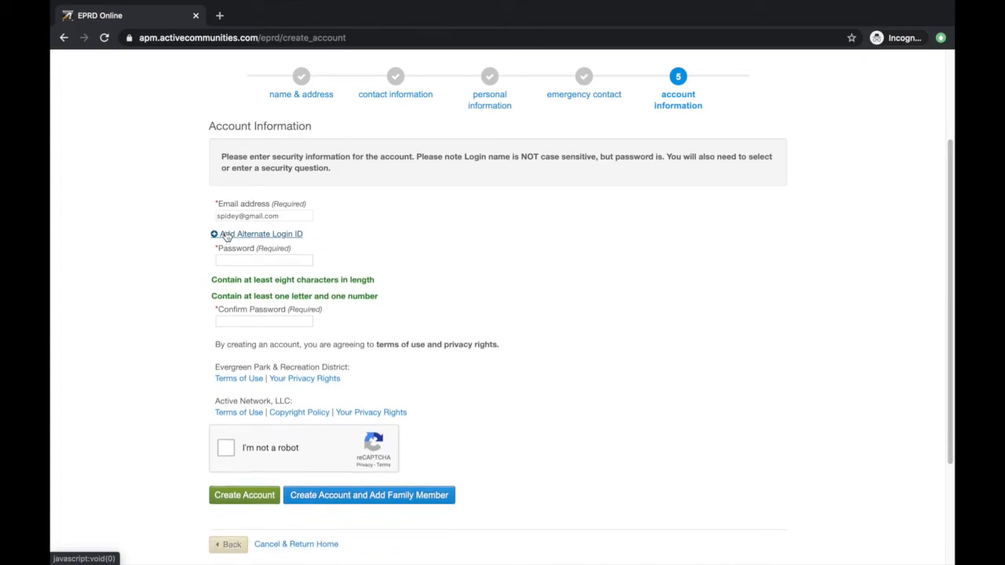
Enter the account password and retype it in Confirm Password.
left_click(264, 259)
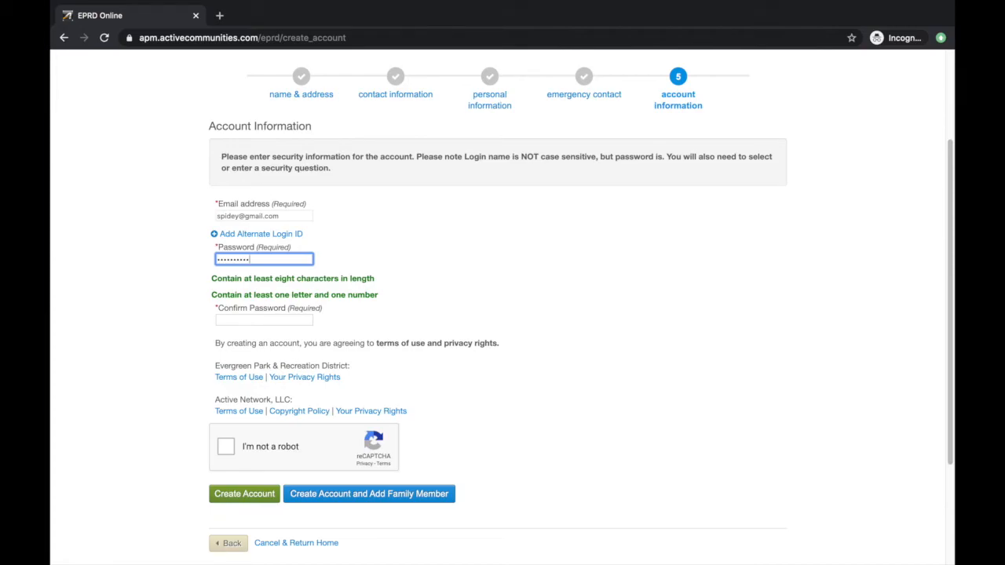
left_click(264, 320)
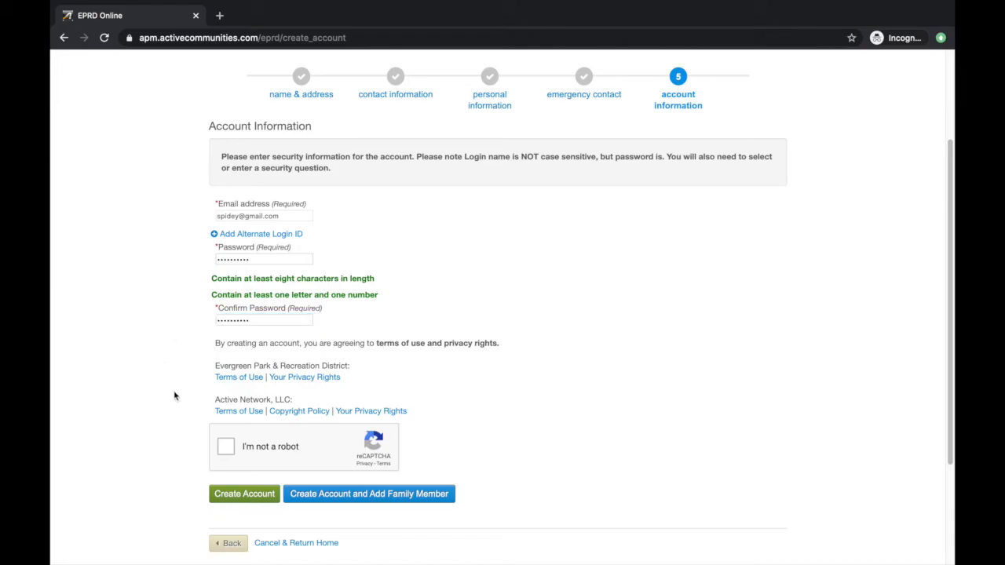
mouse_move(216, 472)
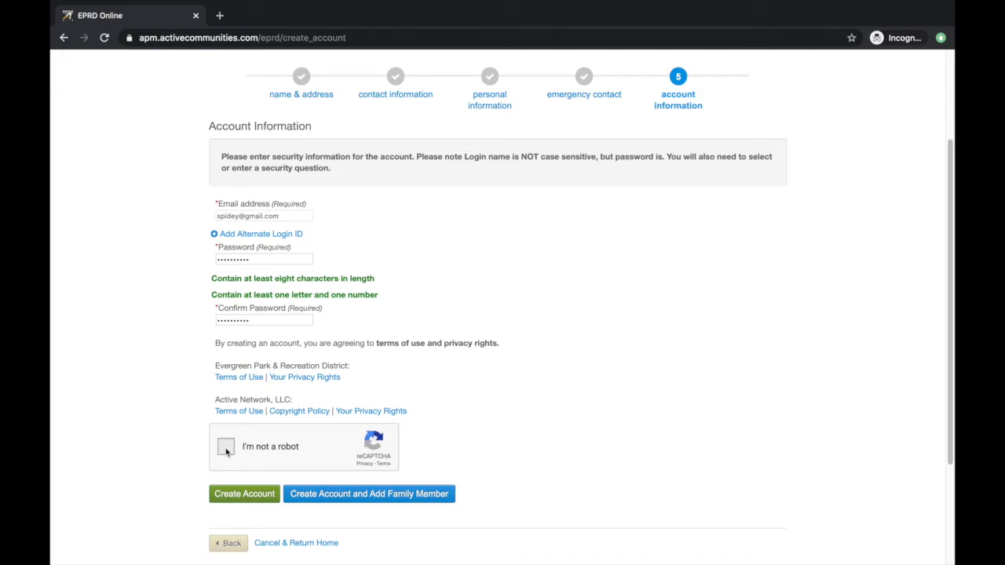
Solve the 'I'm not a robot' reCAPTCHA by selecting the crosswalk squares and verifying.
left_click(228, 446)
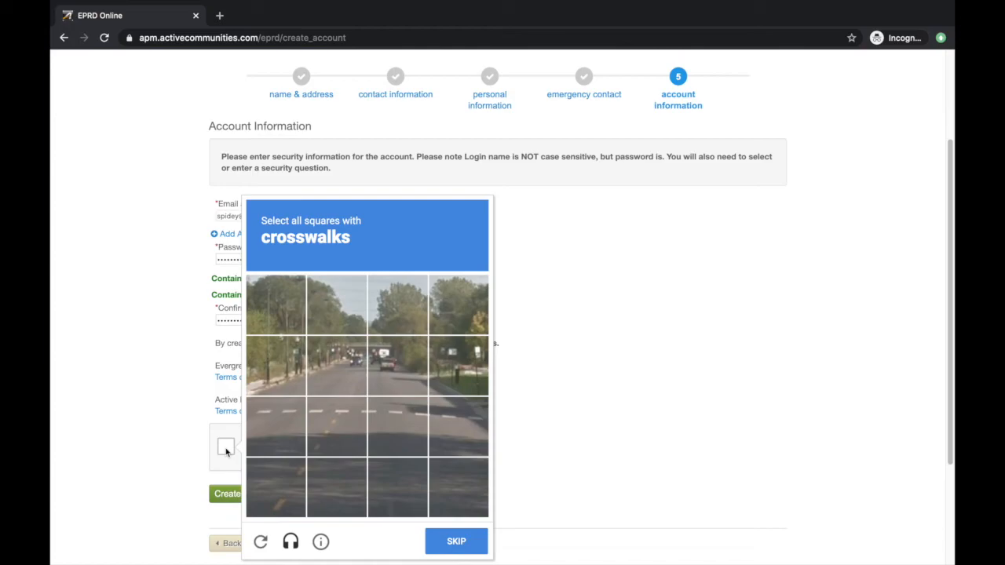
left_click(277, 428)
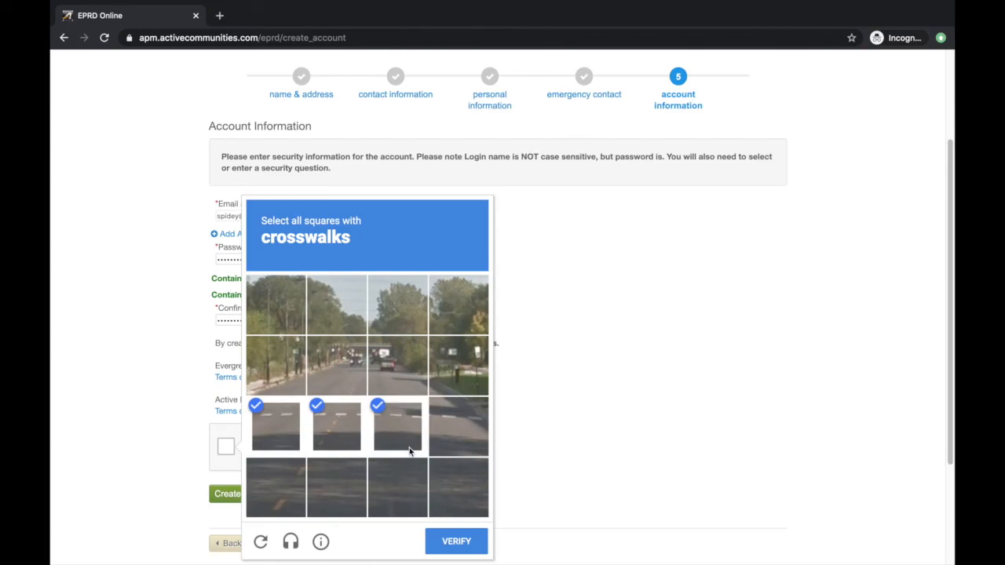
left_click(459, 425)
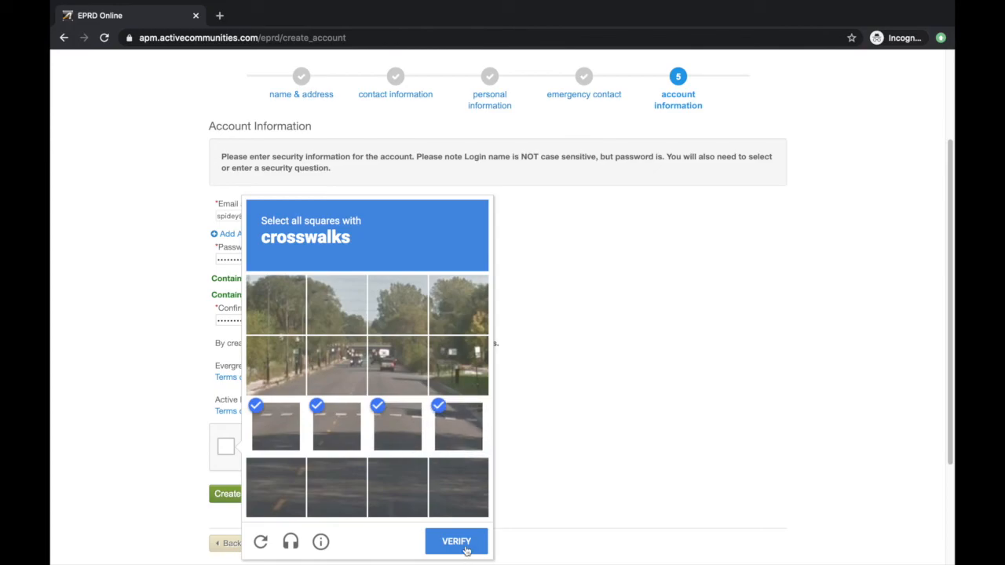
left_click(456, 540)
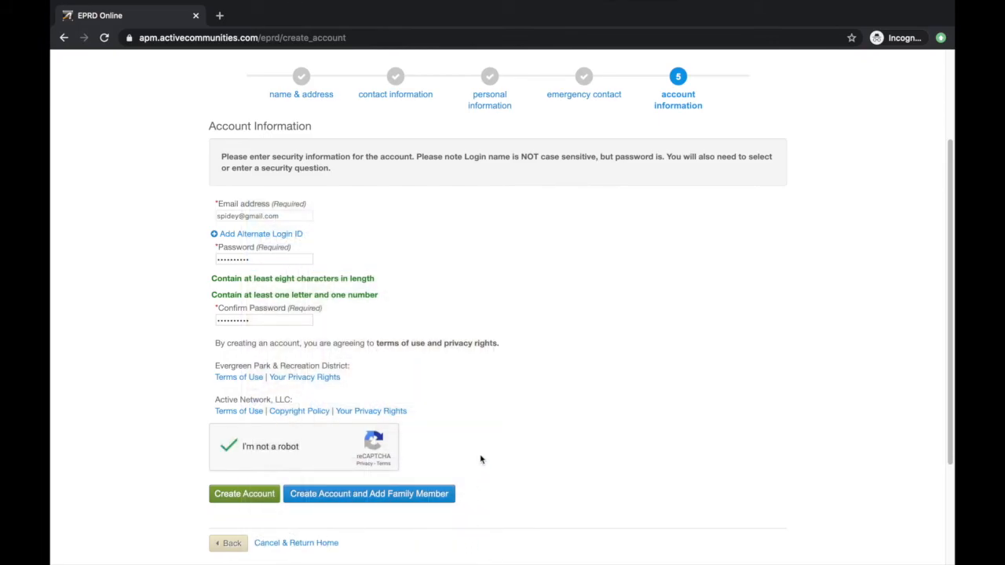
scroll("down", 3)
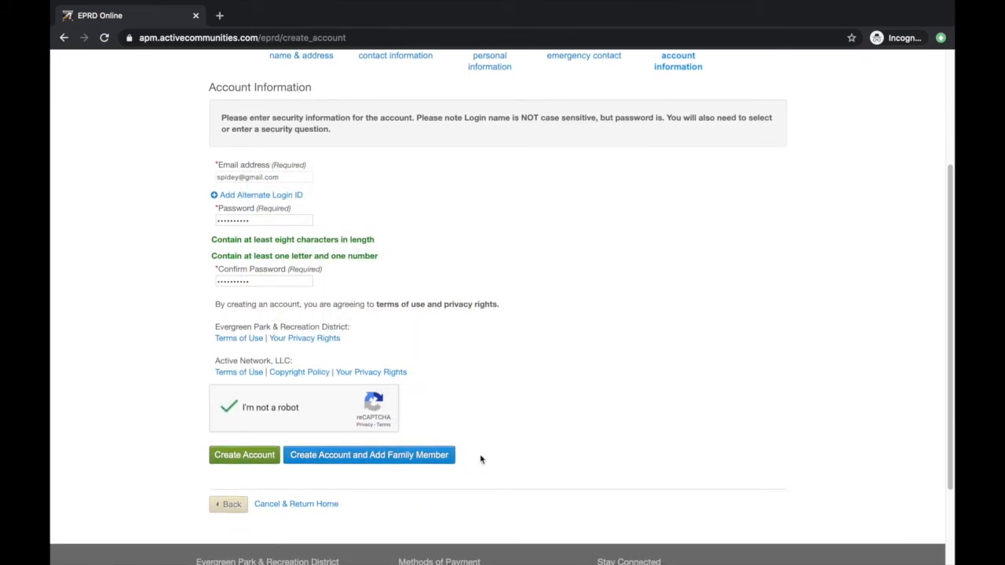
scroll("down", 3)
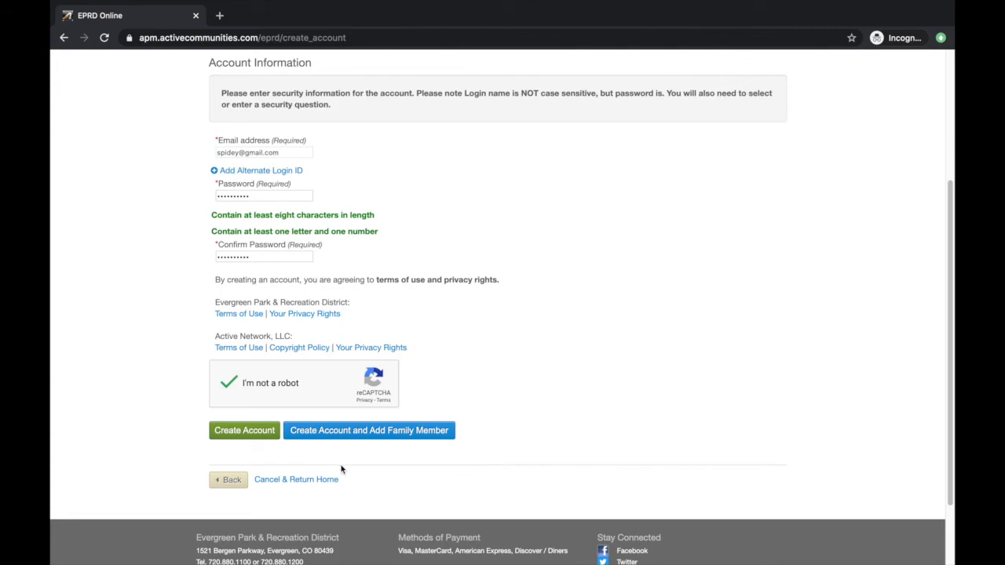
mouse_move(267, 440)
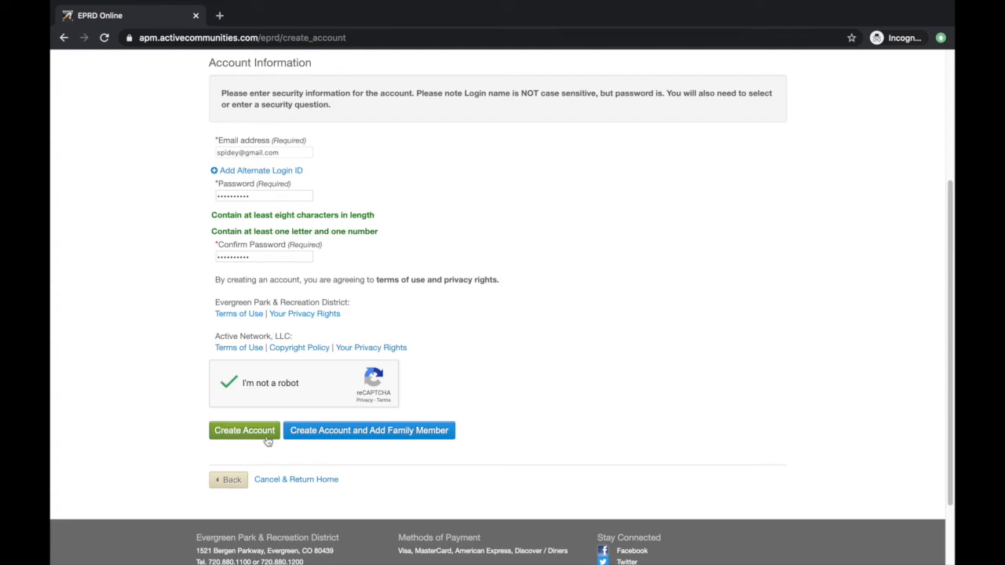
mouse_move(267, 440)
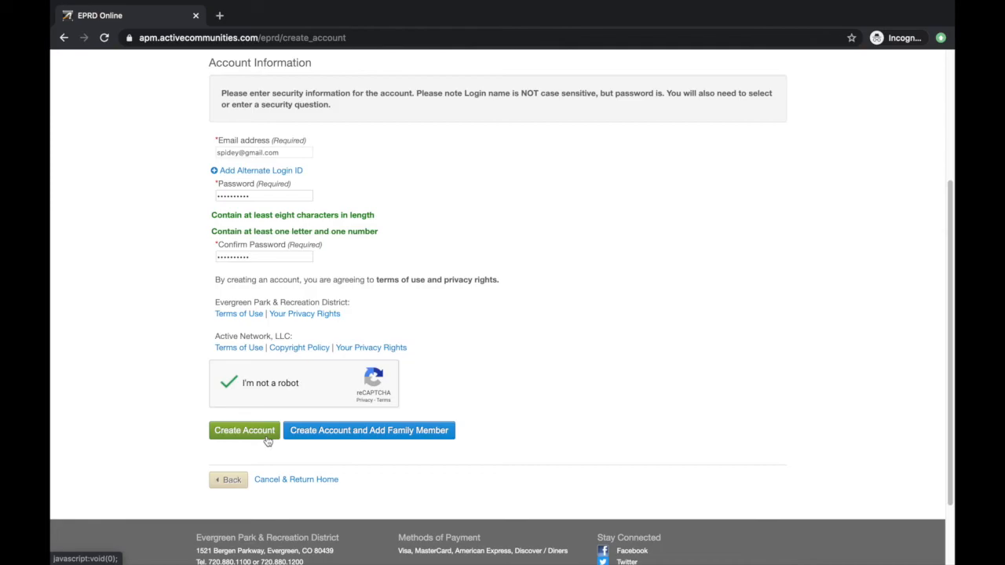
mouse_move(349, 465)
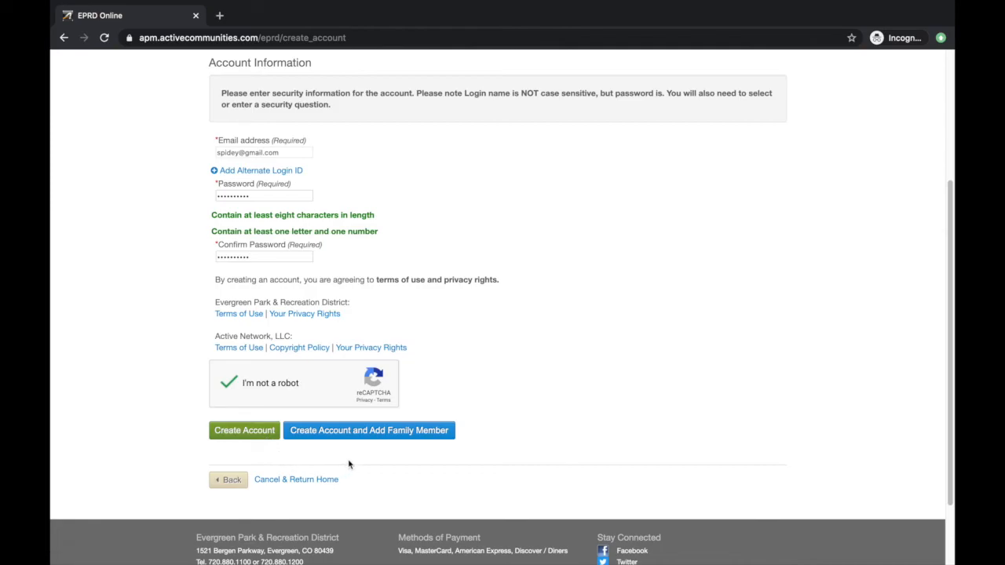
mouse_move(356, 459)
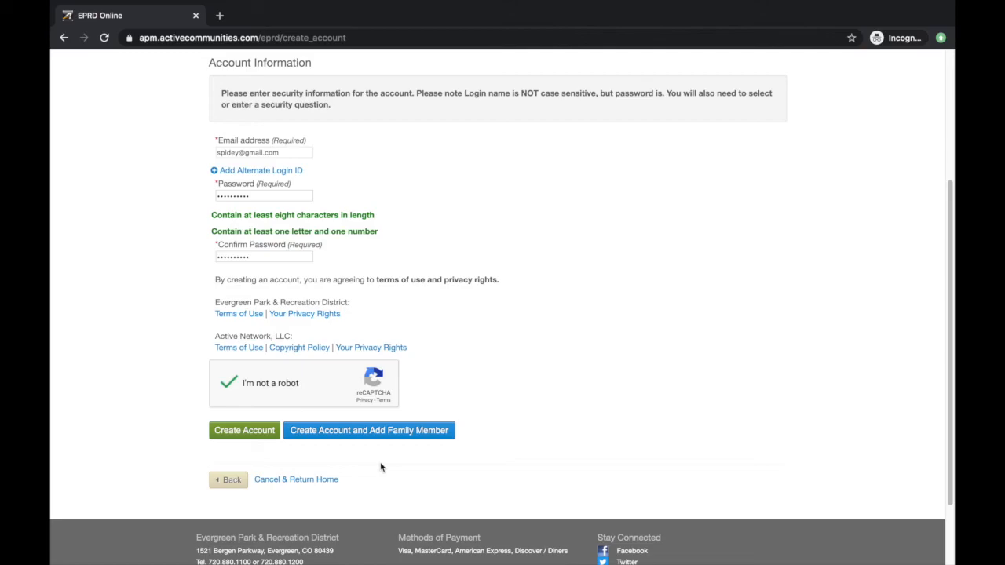
mouse_move(399, 431)
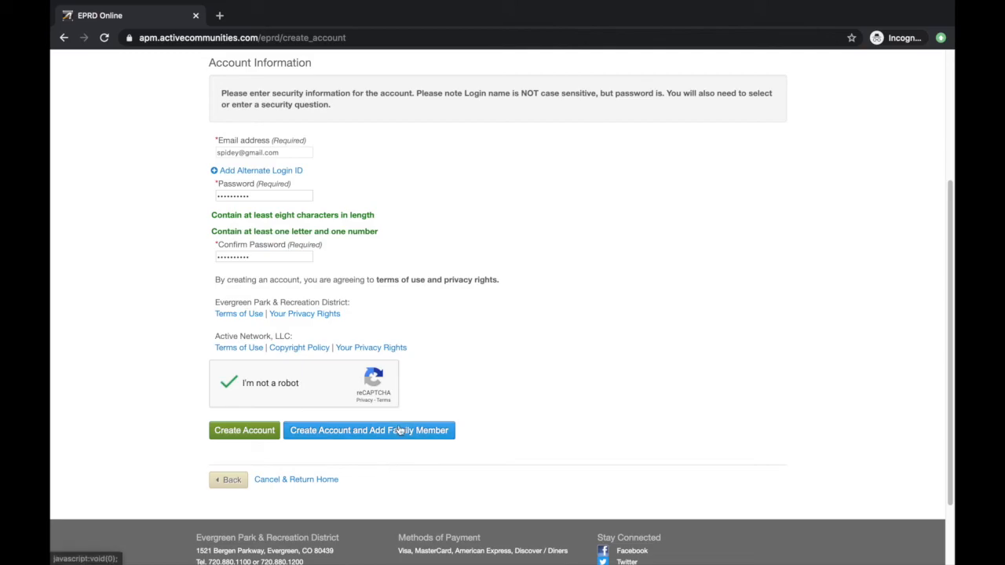
scroll("up", 3)
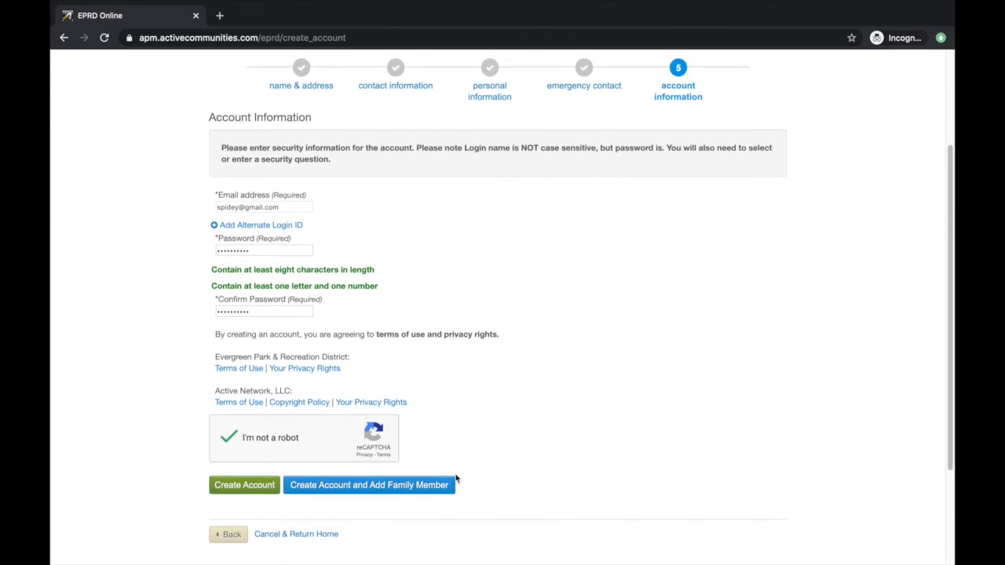
mouse_move(380, 233)
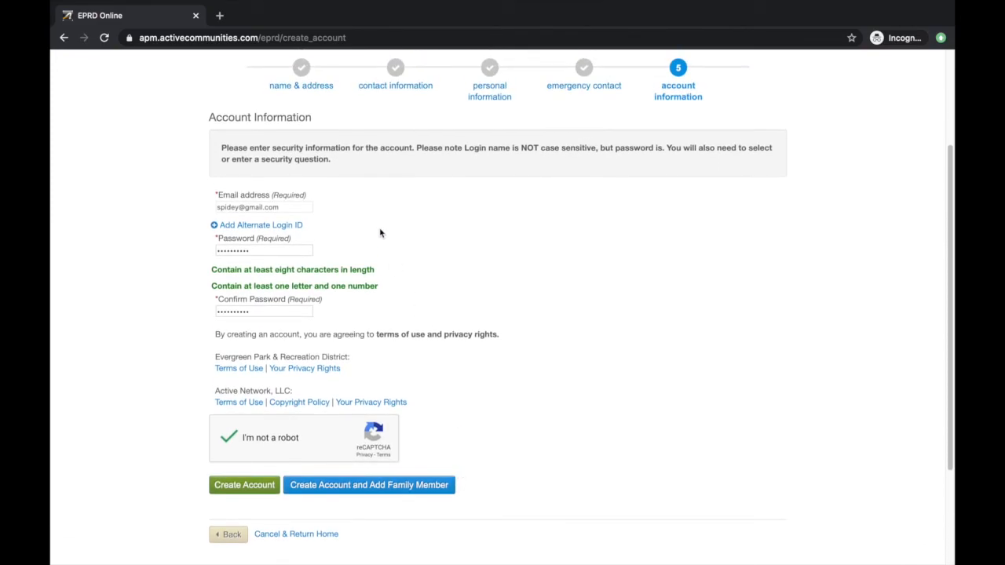
mouse_move(648, 106)
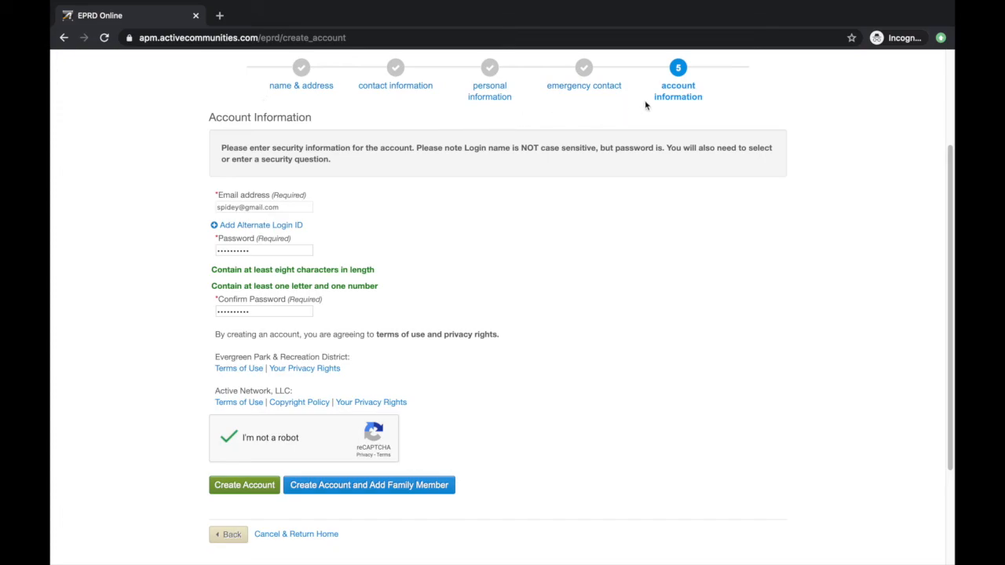
mouse_move(489, 386)
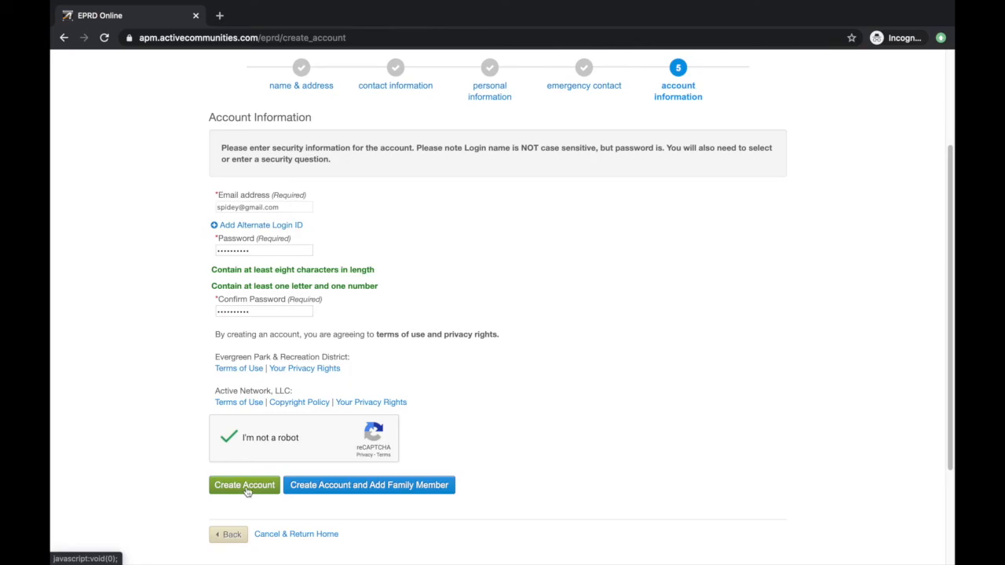
Create the account and accept the Thank You message to reach Peter Parker's Account Options page.
left_click(246, 485)
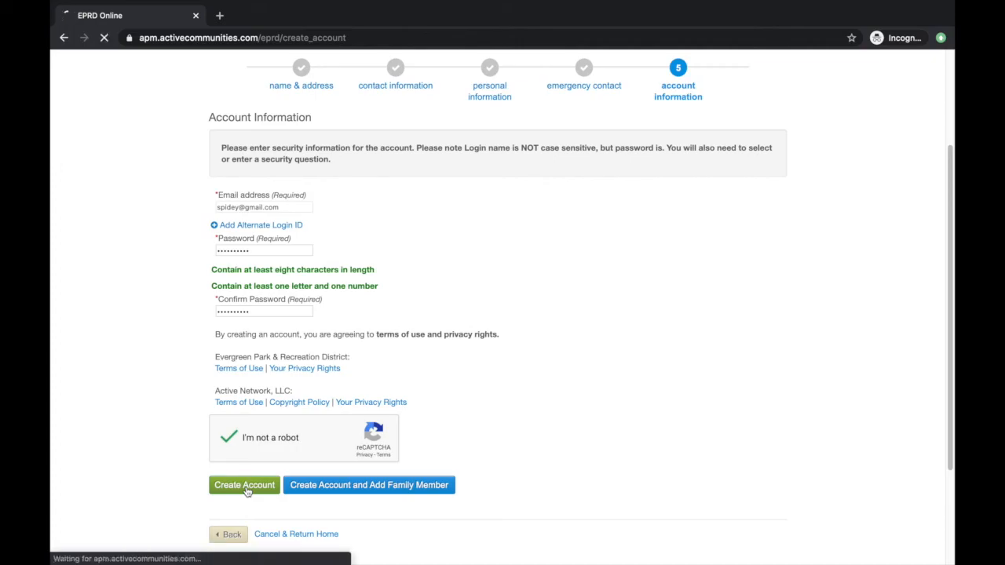
left_click(245, 486)
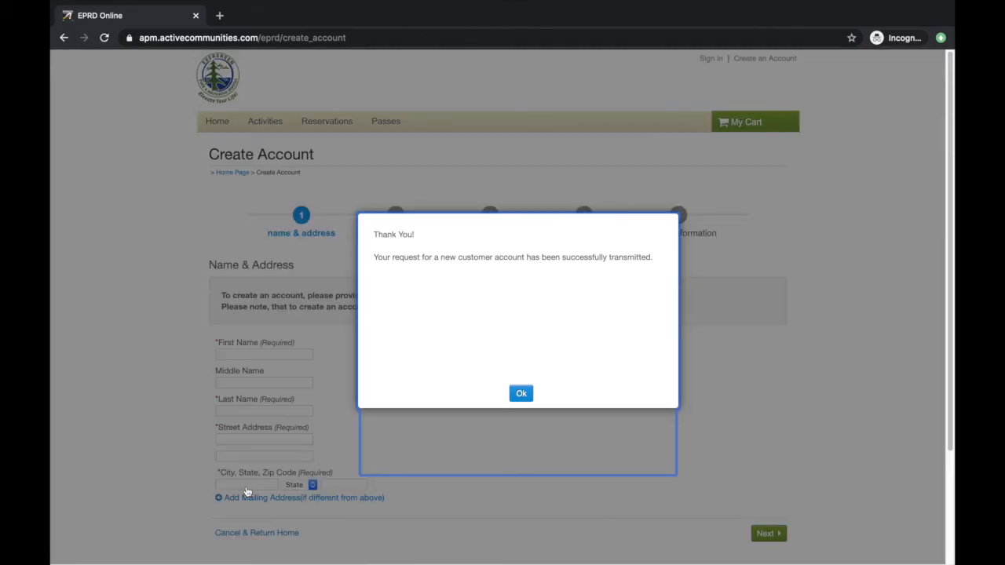
mouse_move(533, 429)
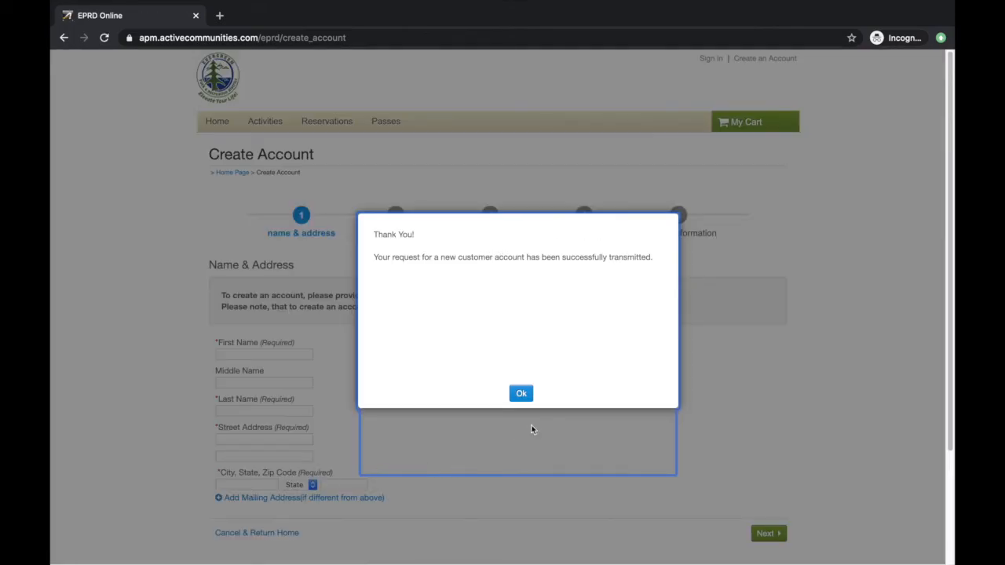
mouse_move(551, 394)
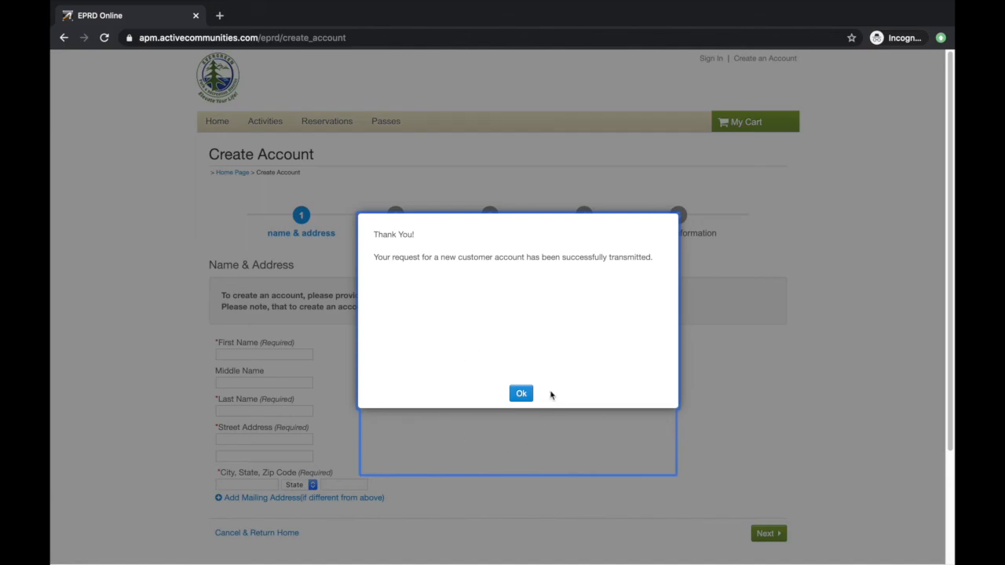
left_click(522, 392)
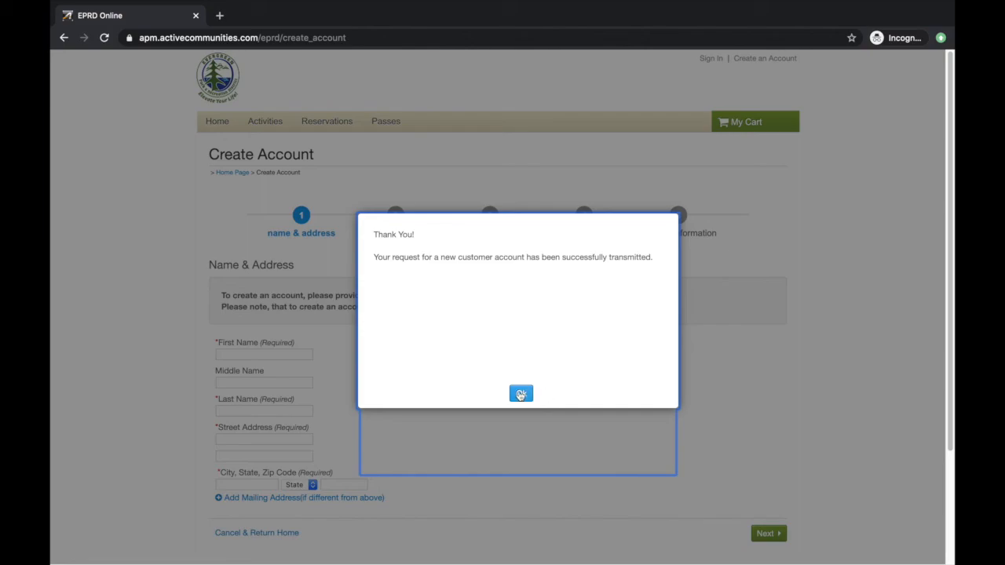
left_click(522, 392)
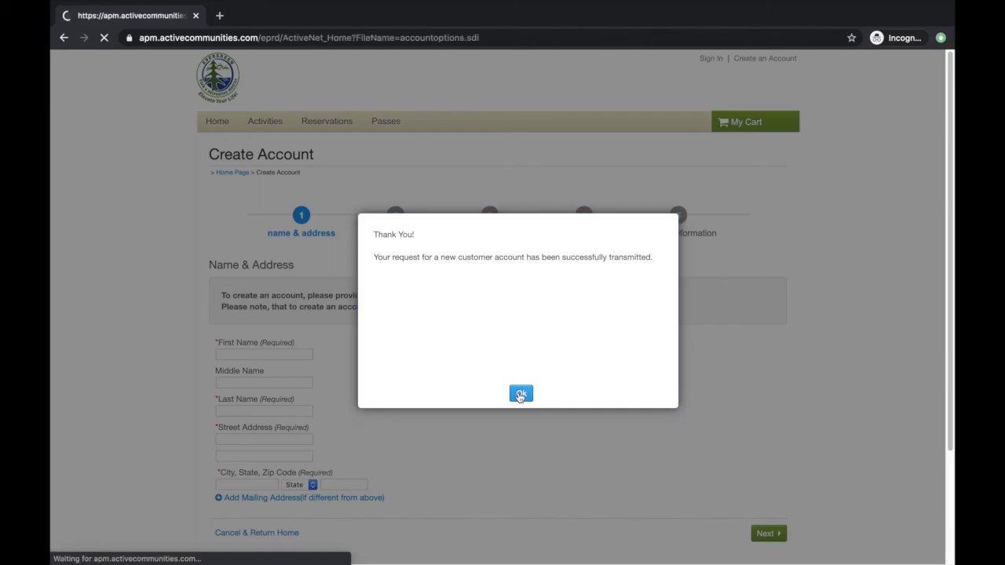
left_click(521, 393)
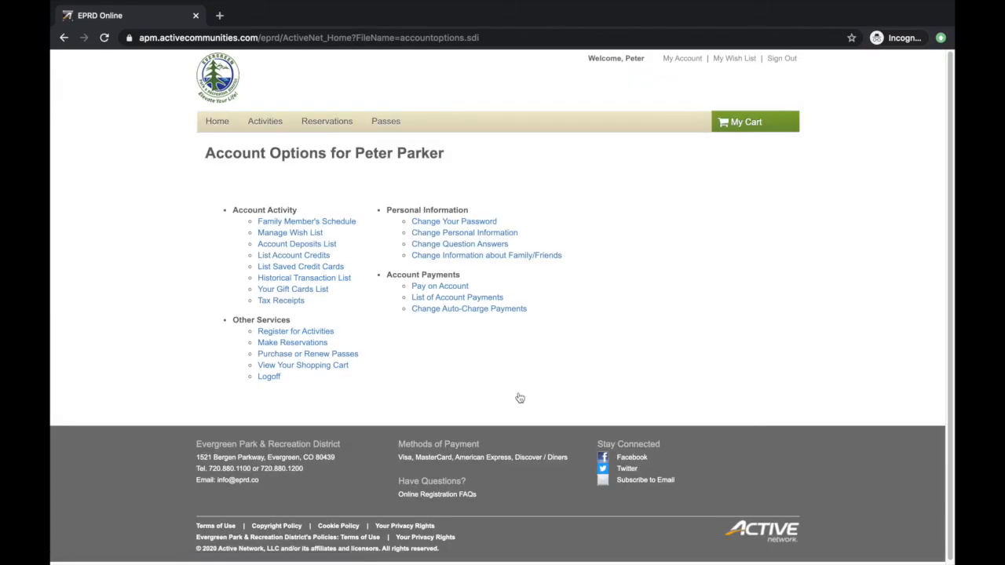